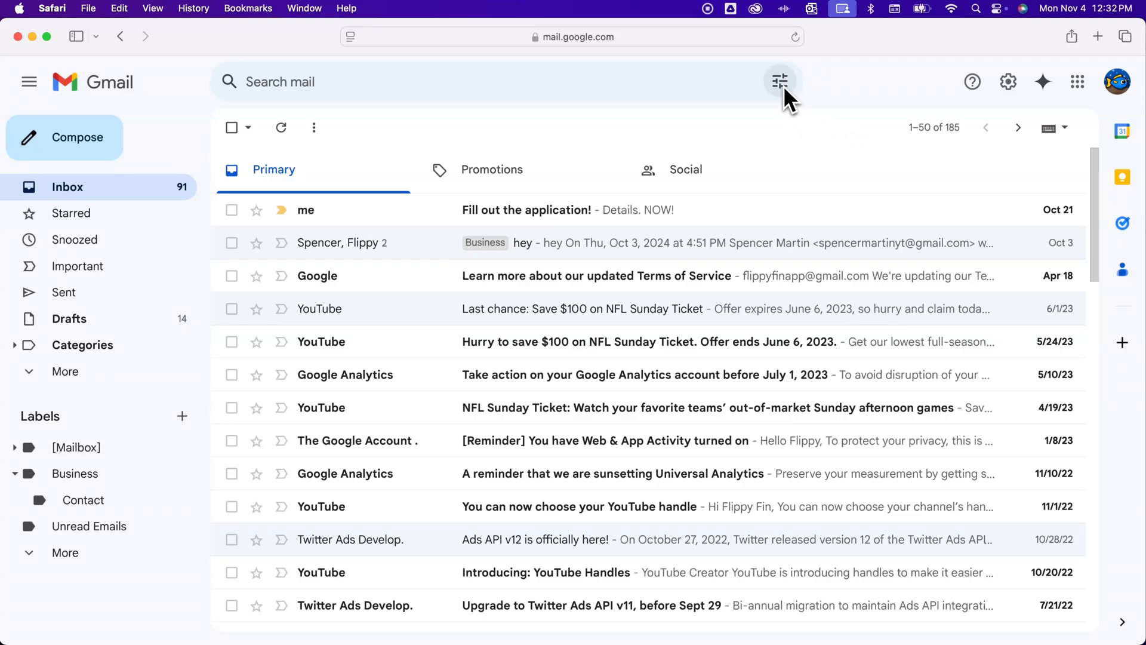
mouse_move(780, 81)
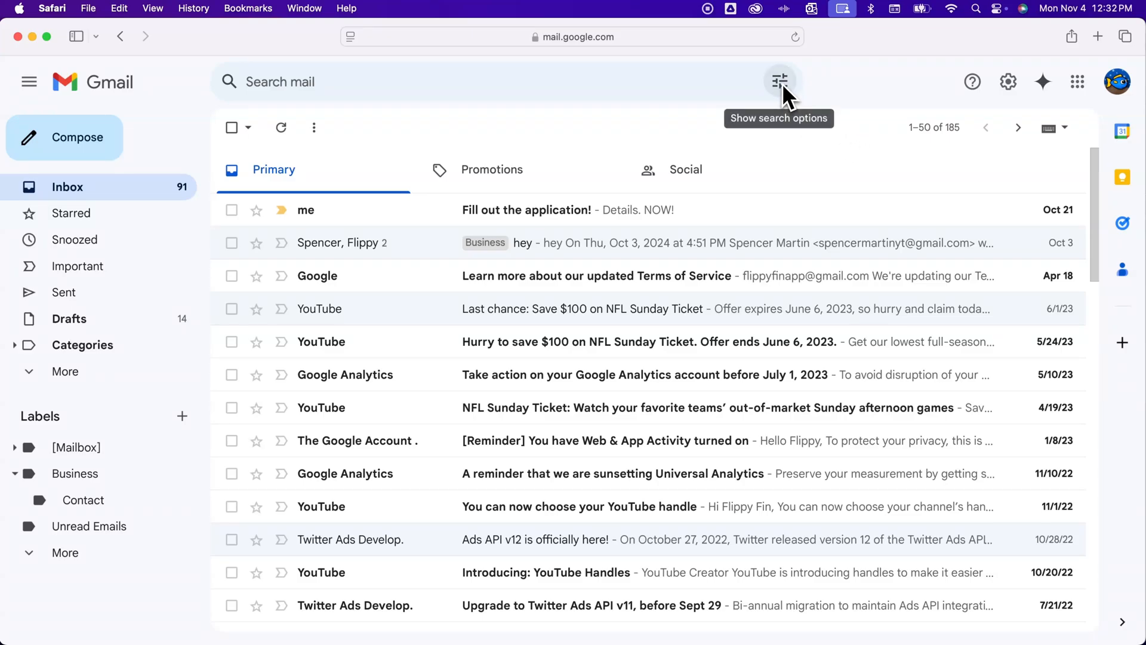
Step: Open Gmail's advanced search form with its sender, subject, size and date fields
click(780, 81)
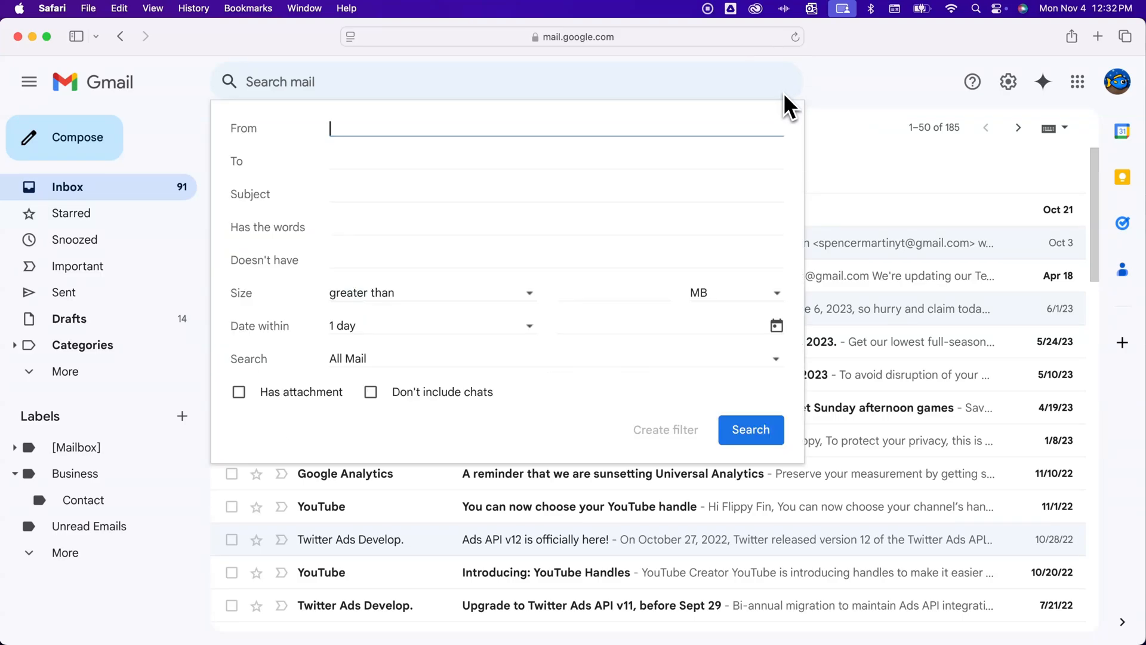
mouse_move(655, 136)
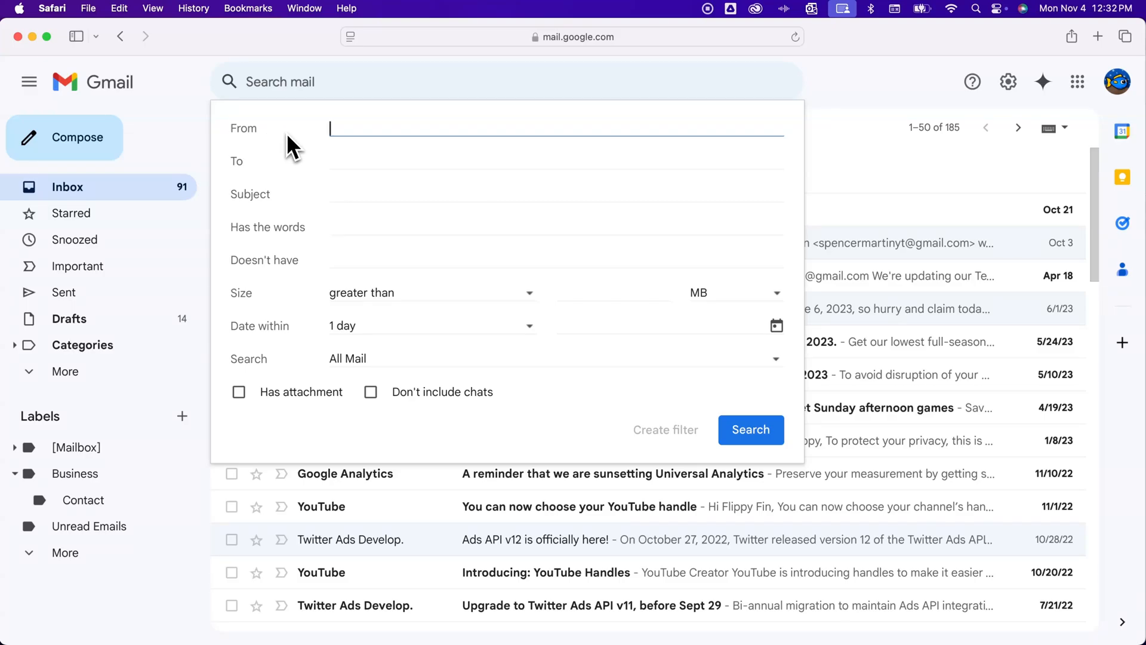
mouse_move(337, 178)
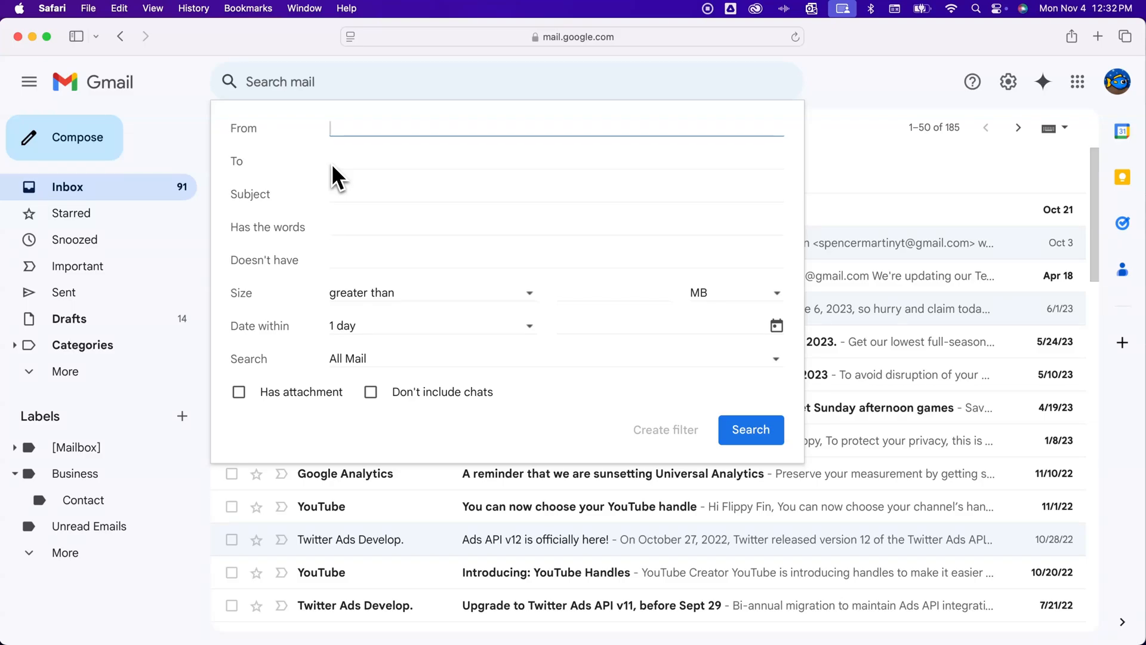
mouse_move(341, 212)
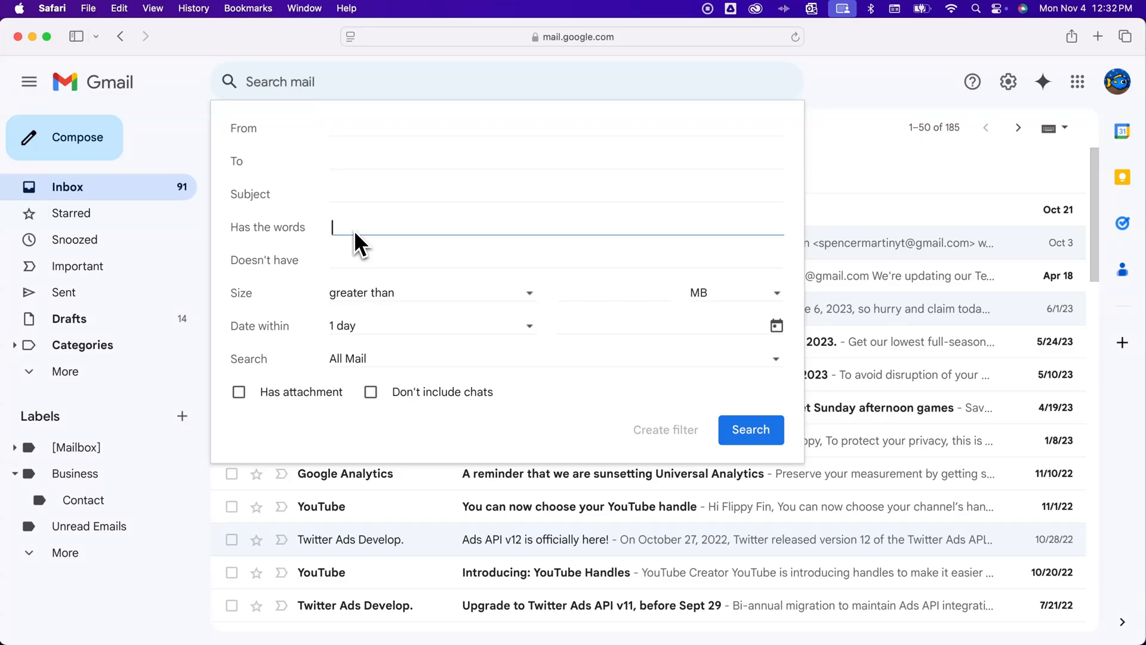
text(label)
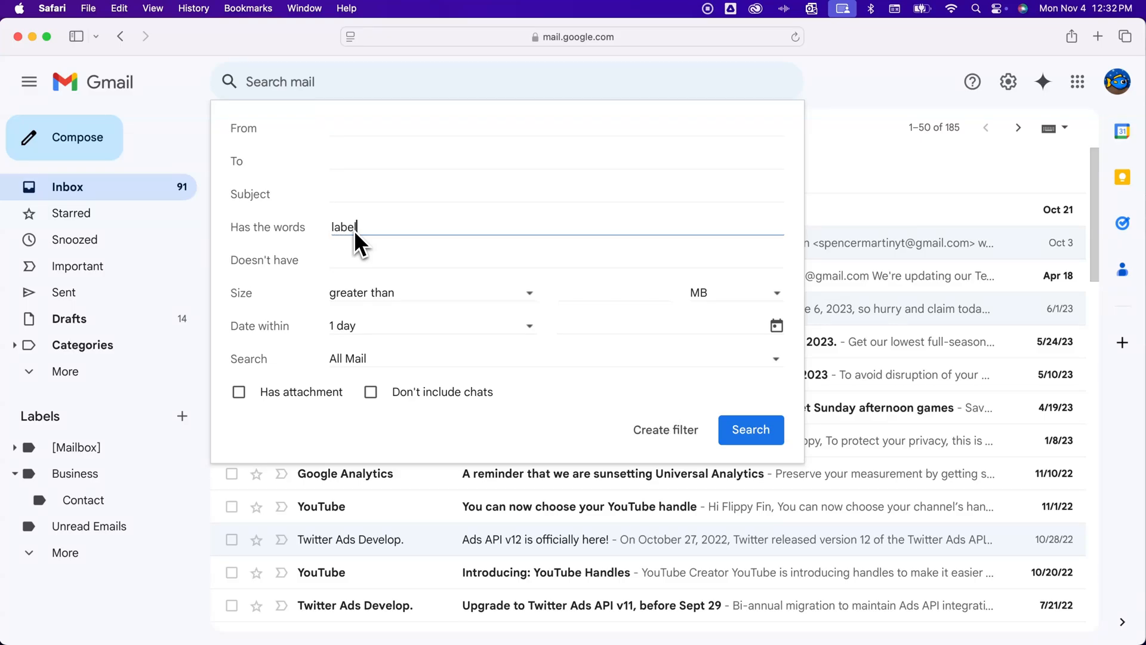
text(!)
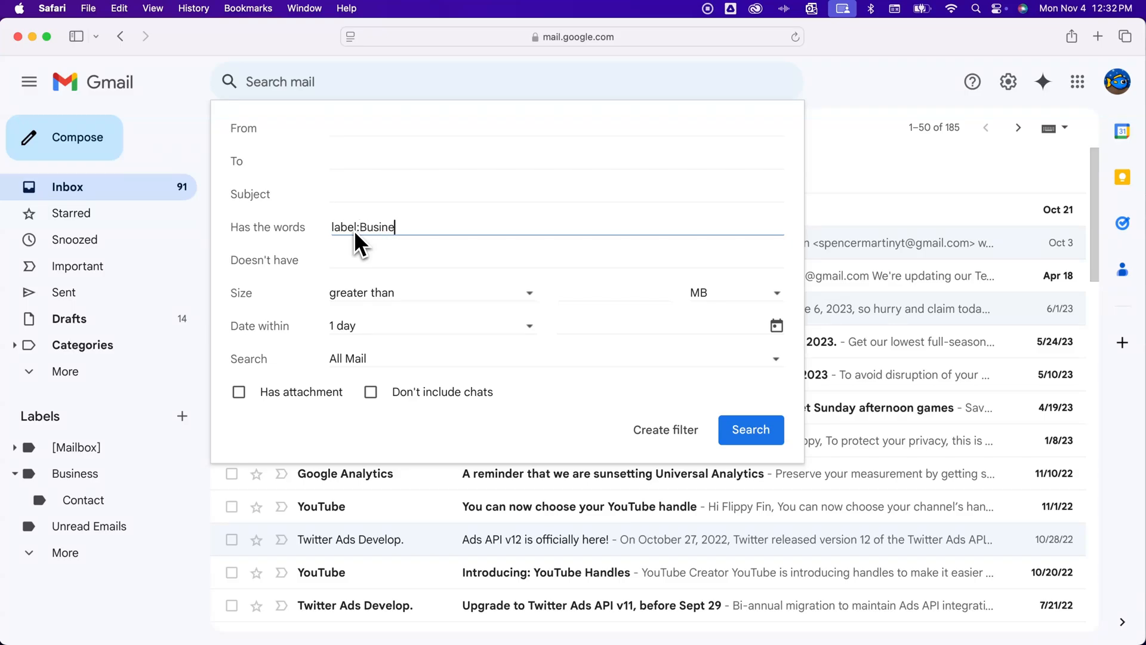
text(ss)
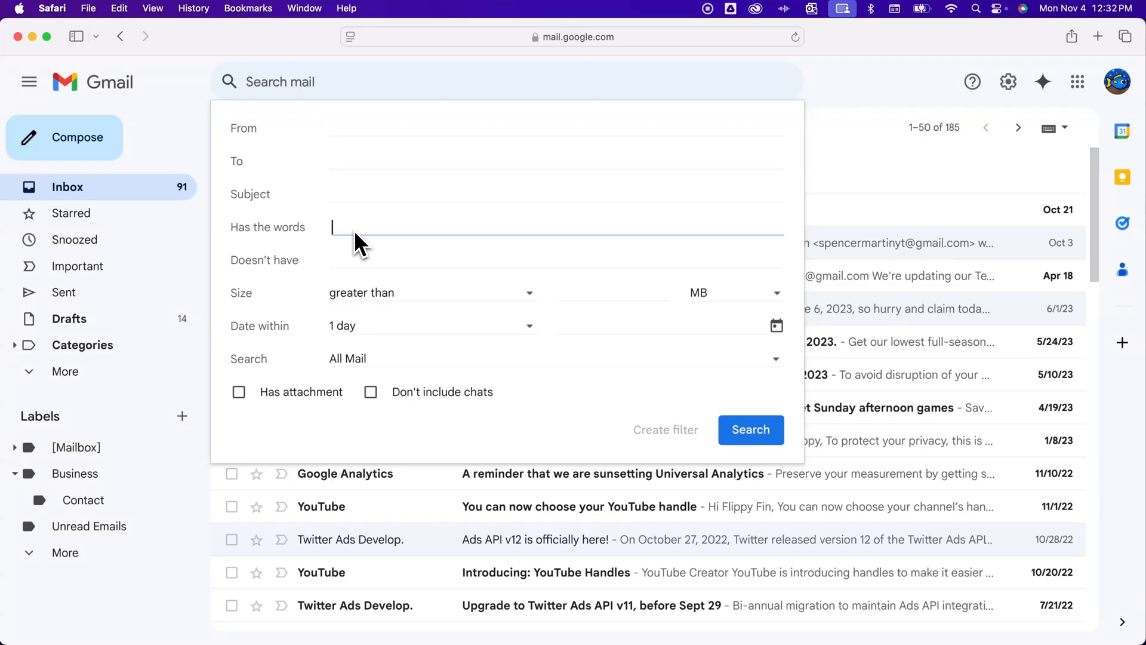
mouse_move(337, 281)
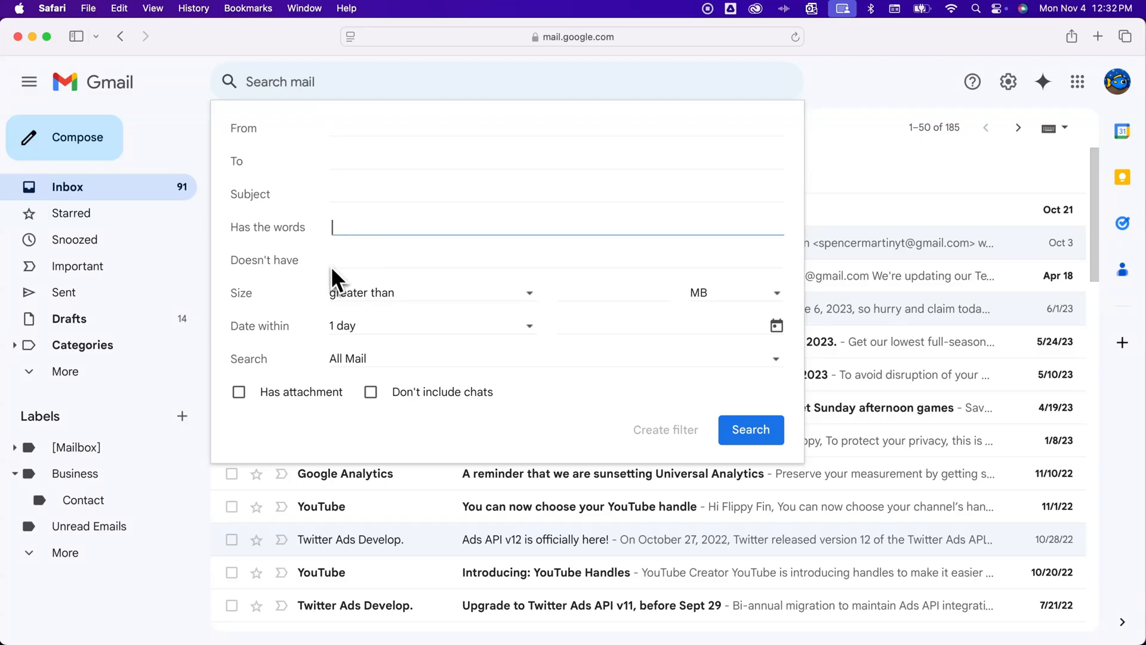
click(556, 260)
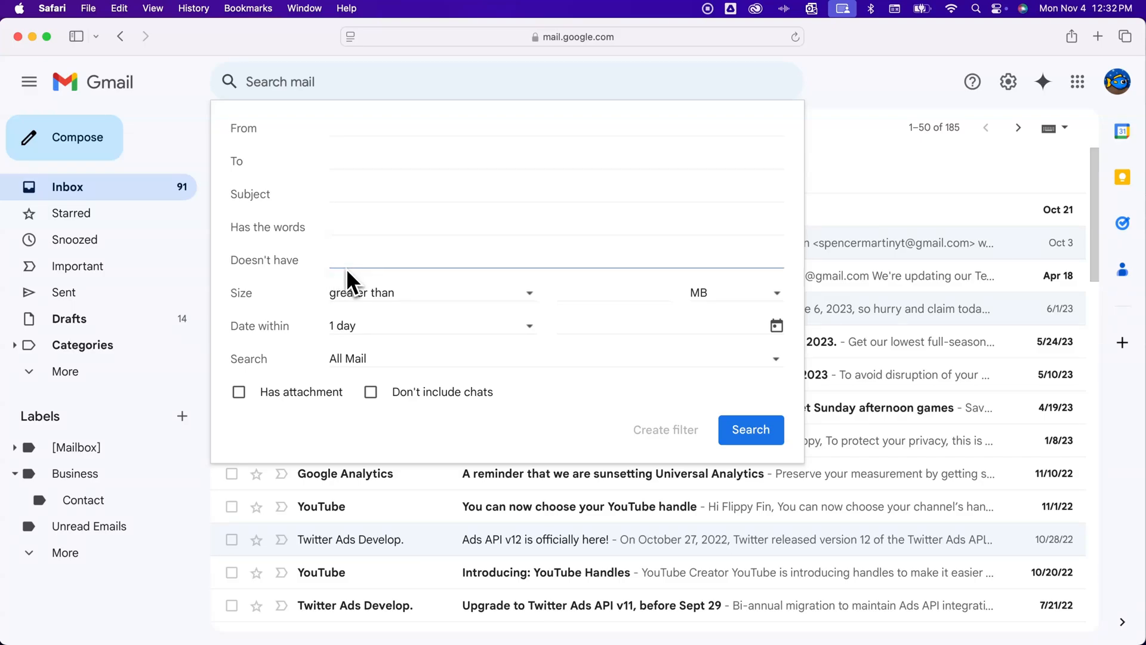
click(439, 260)
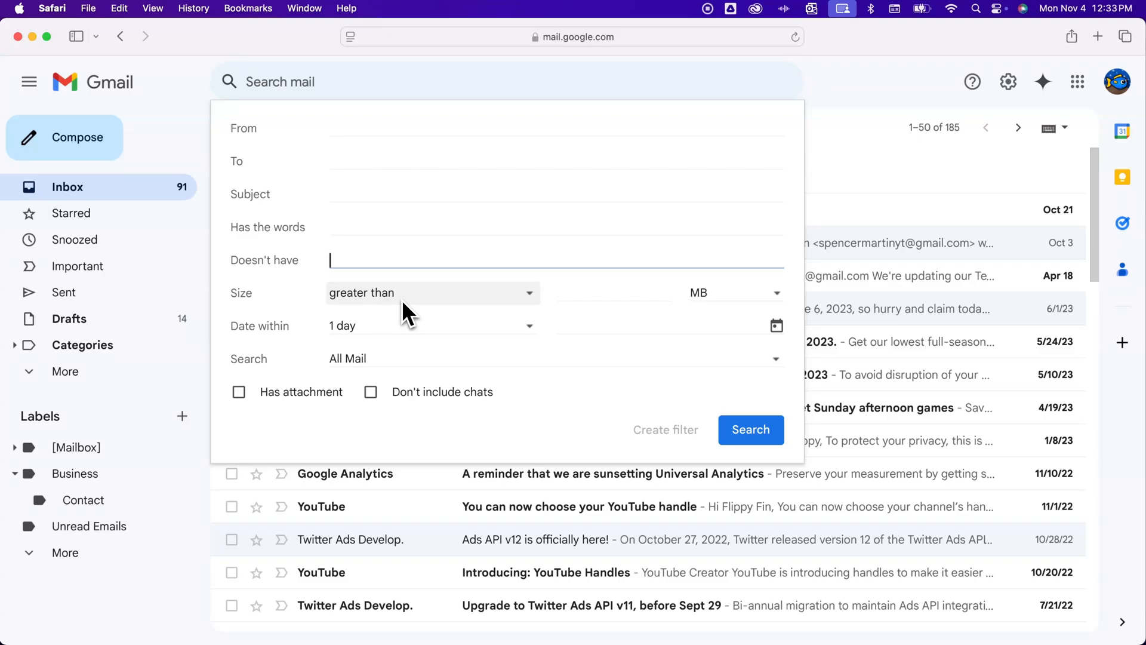
mouse_move(413, 310)
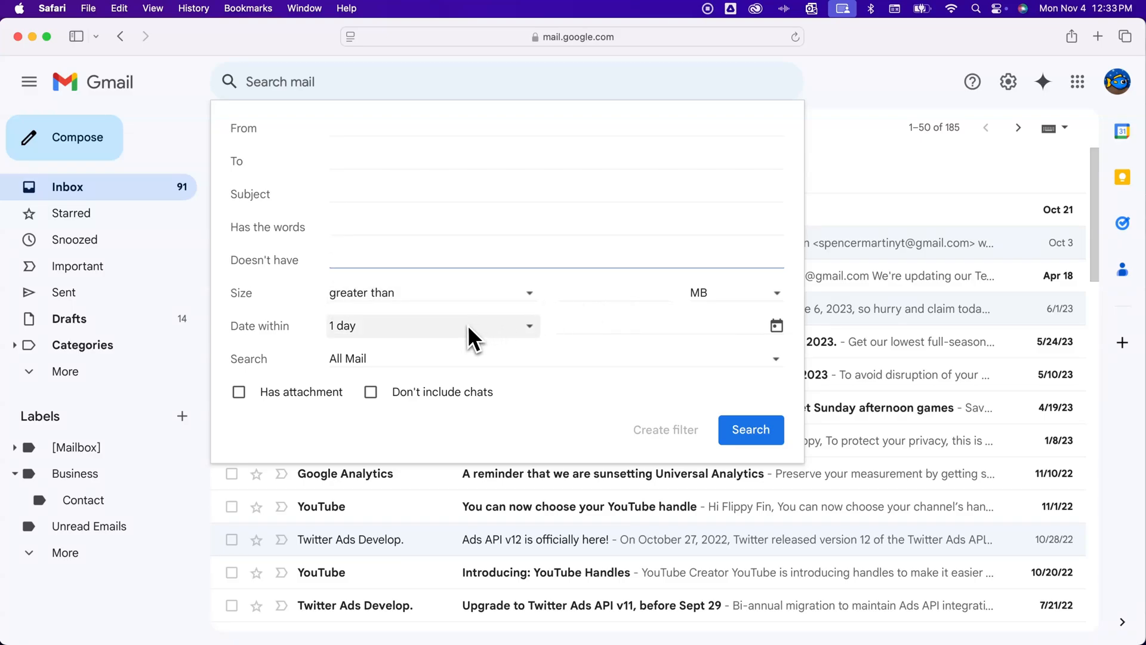
mouse_move(636, 342)
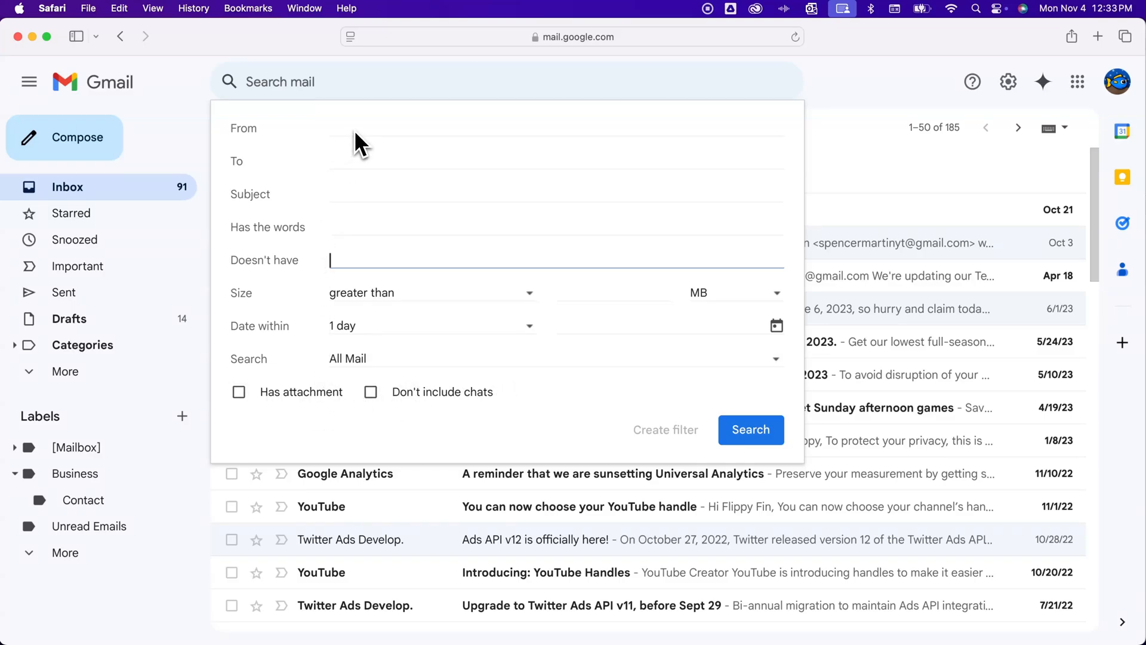
Step: Fill the From criterion with sender 'spencermartiyt', accepting the suggested contact address
click(555, 128)
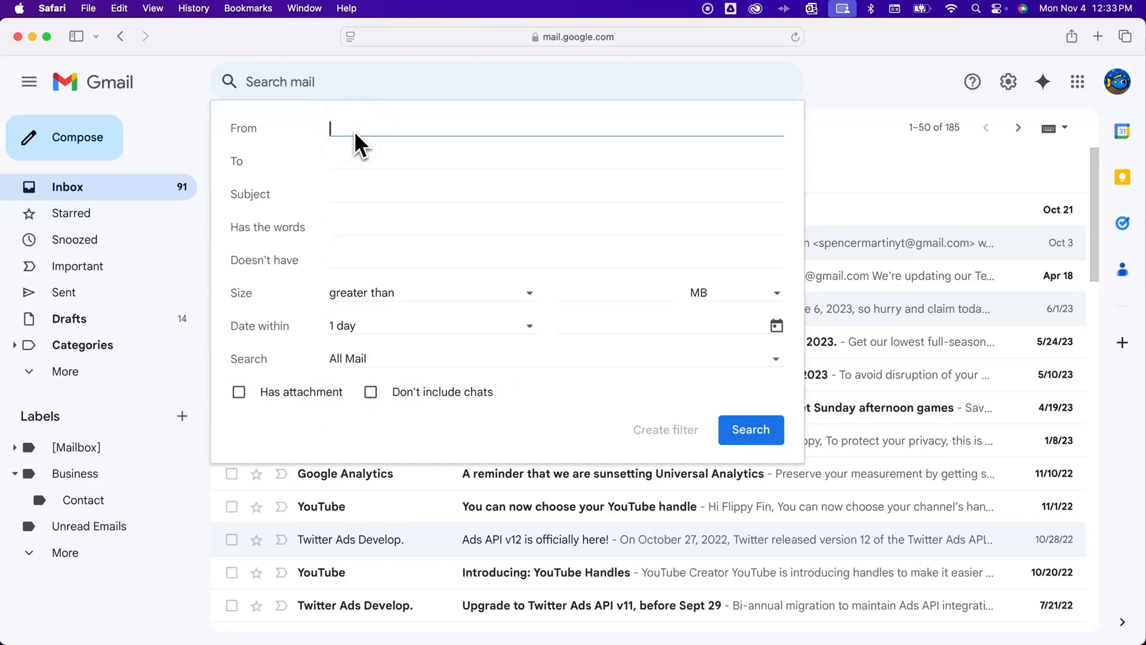
text(spencermarti)
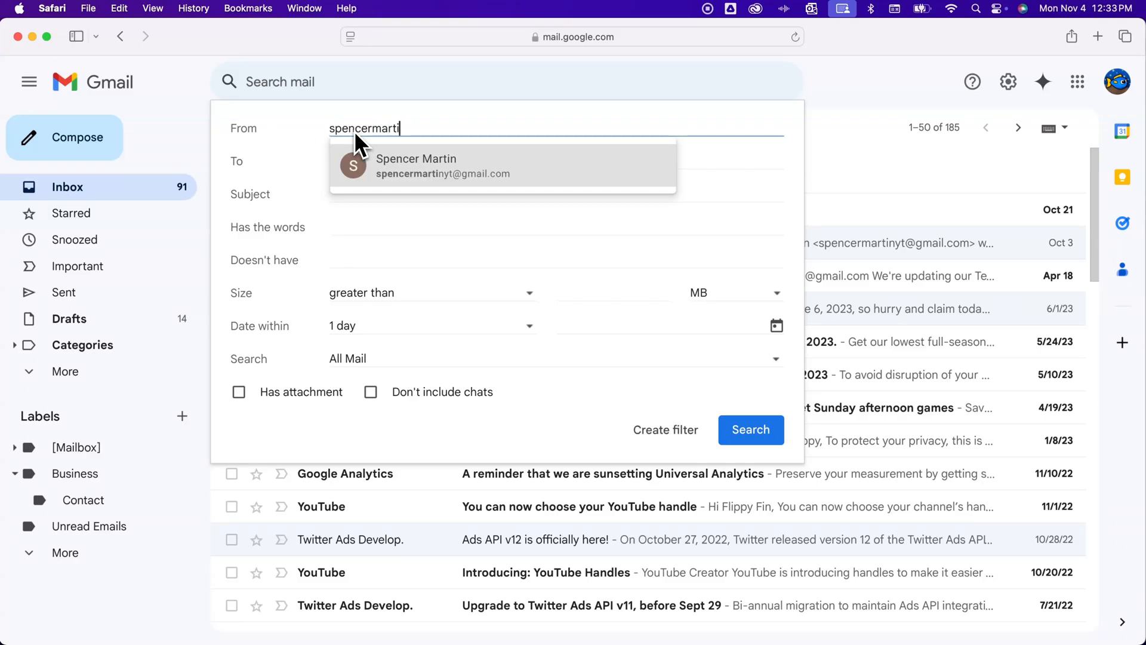
text(yt)
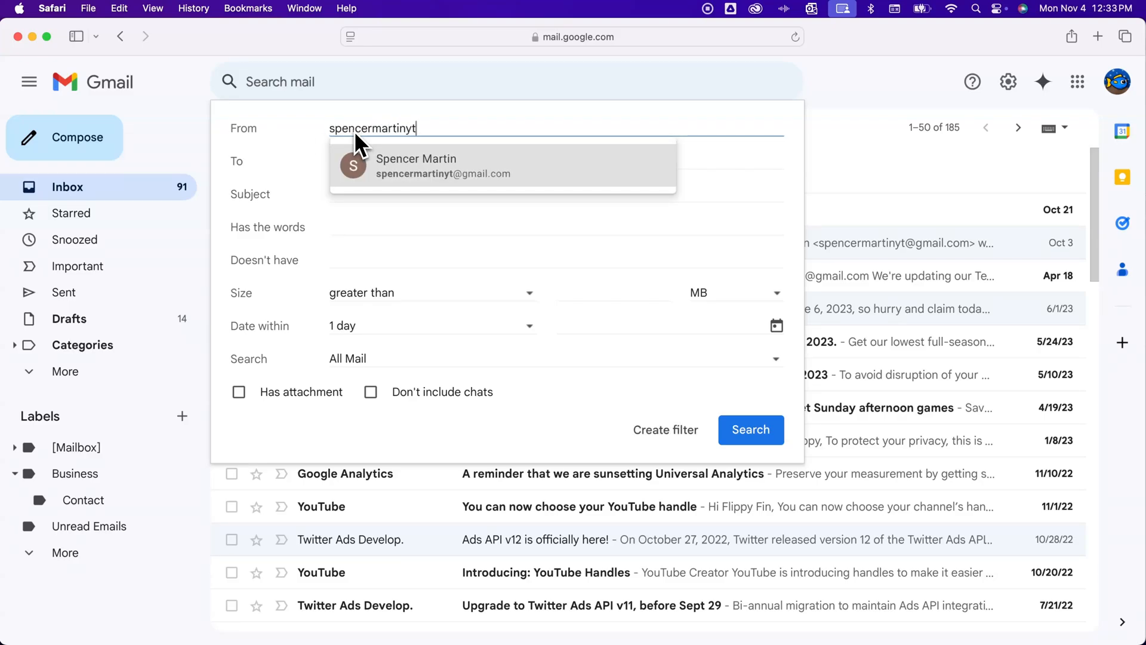
click(416, 166)
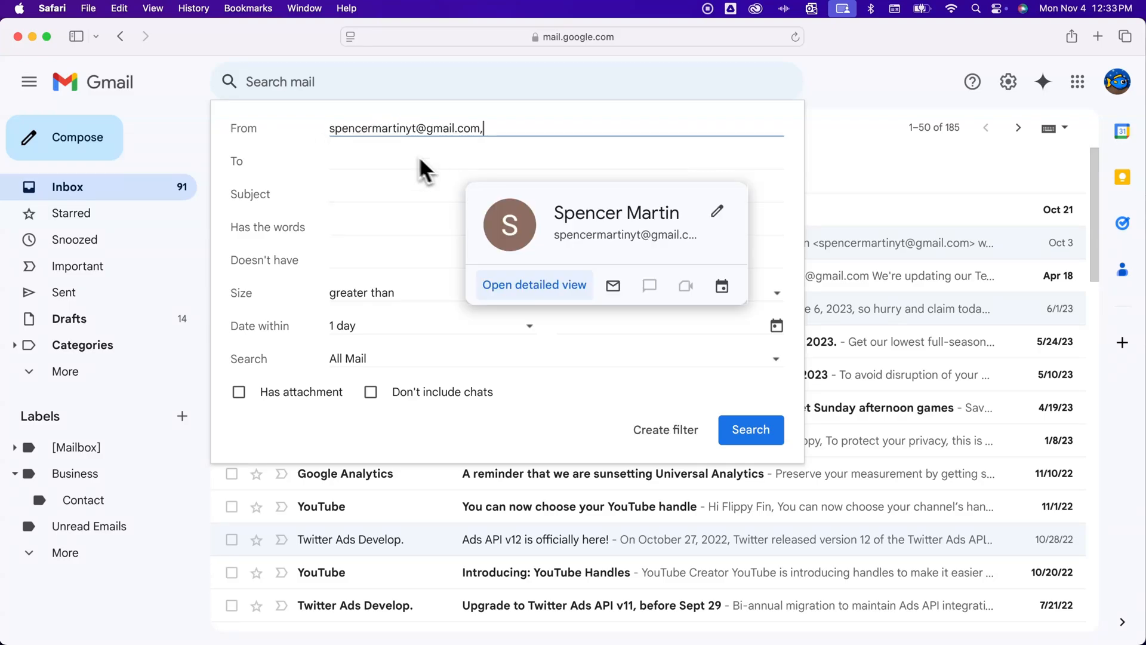
mouse_move(263, 139)
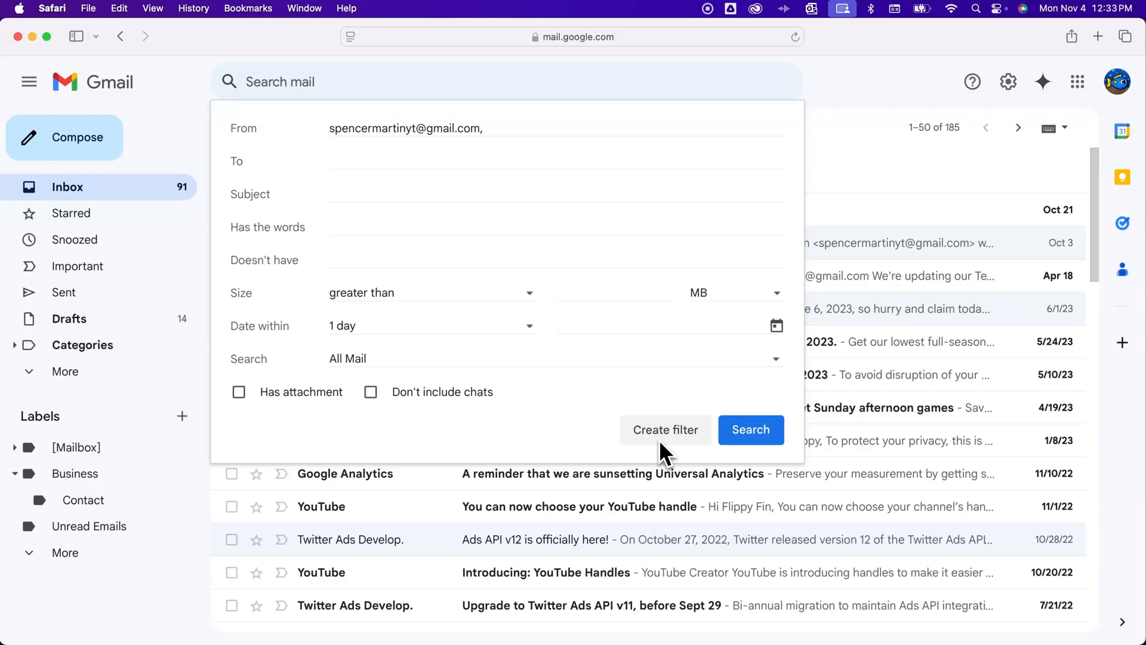
mouse_move(669, 439)
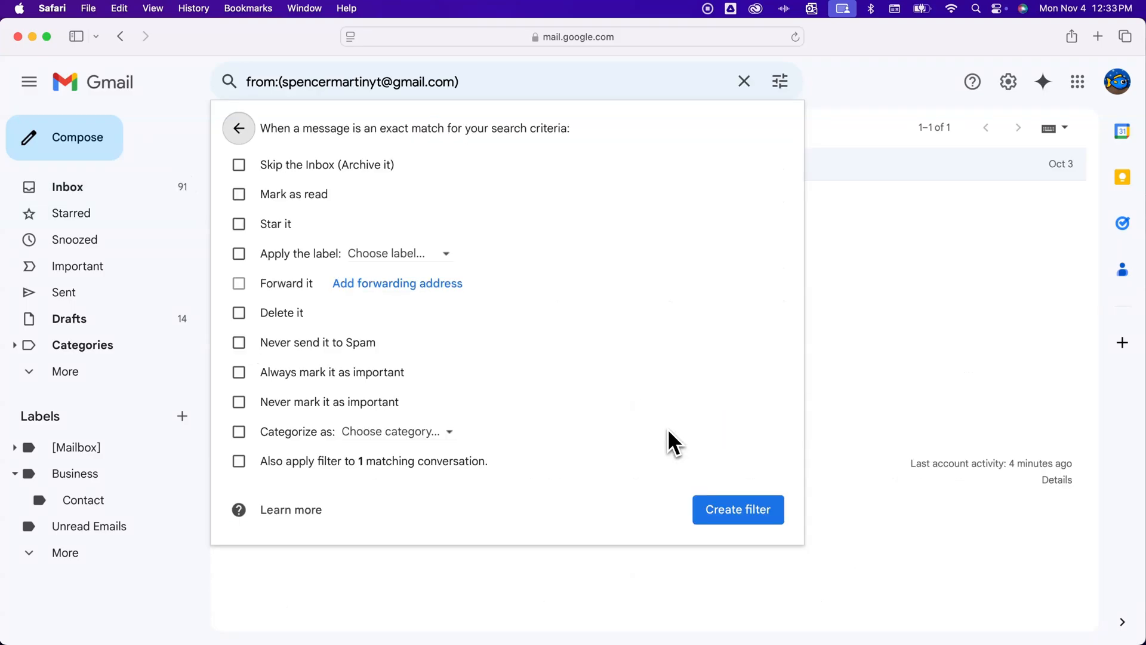
mouse_move(644, 414)
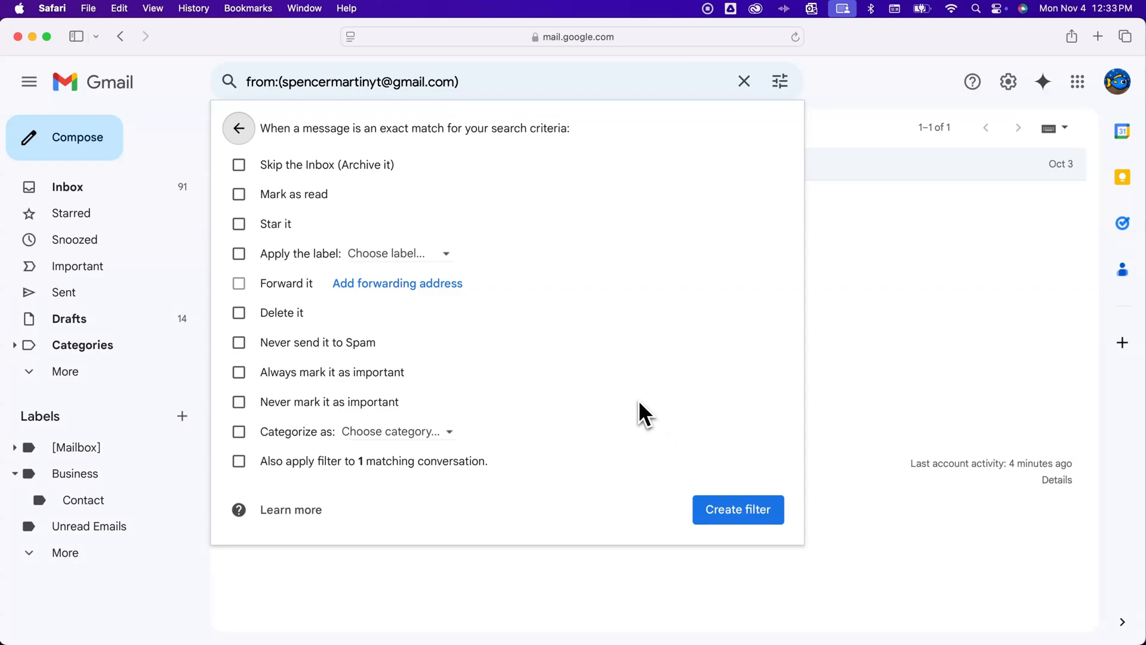
mouse_move(632, 406)
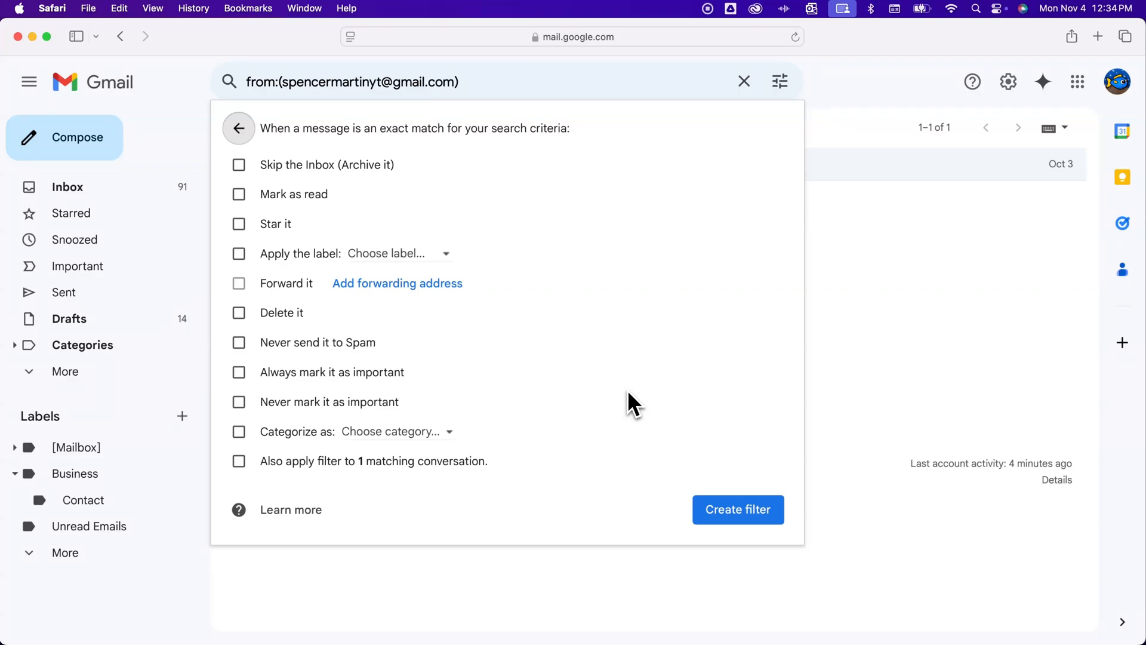
mouse_move(609, 397)
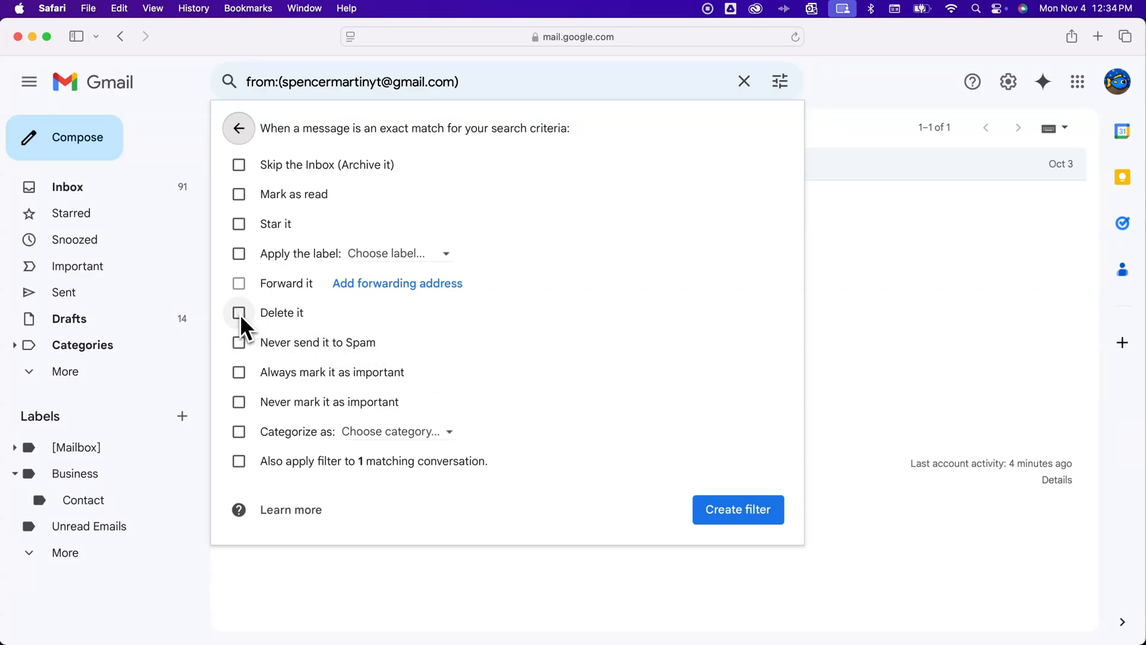
Step: Make 'Delete it' the only filter action, leaving matching conversations unaffected
click(239, 313)
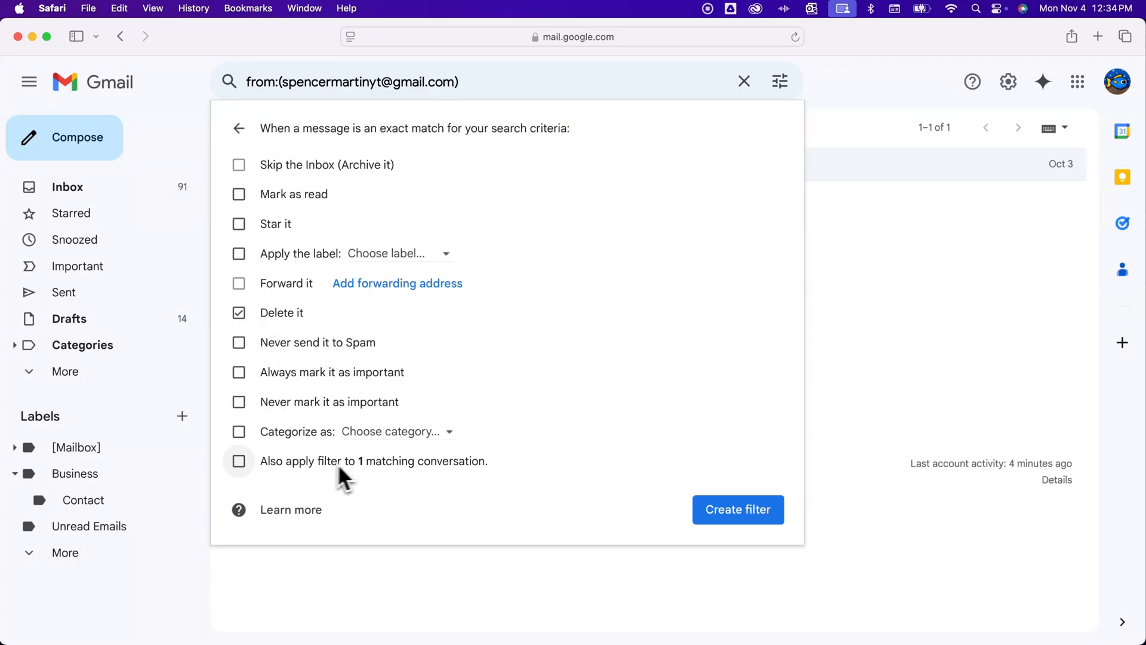
mouse_move(424, 475)
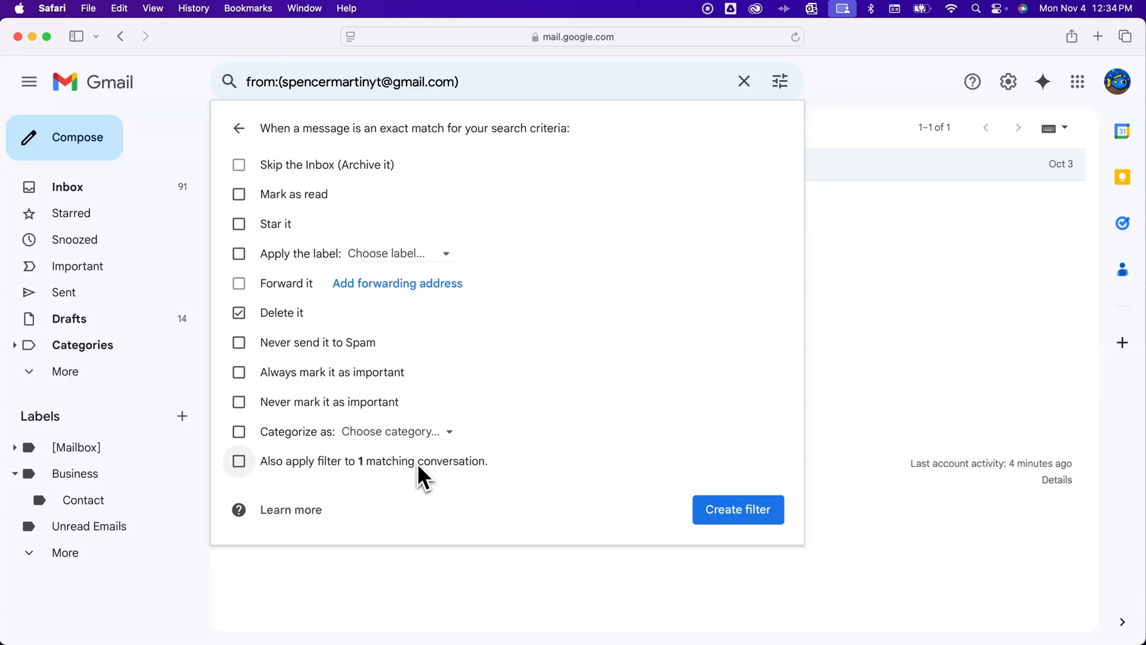
mouse_move(310, 479)
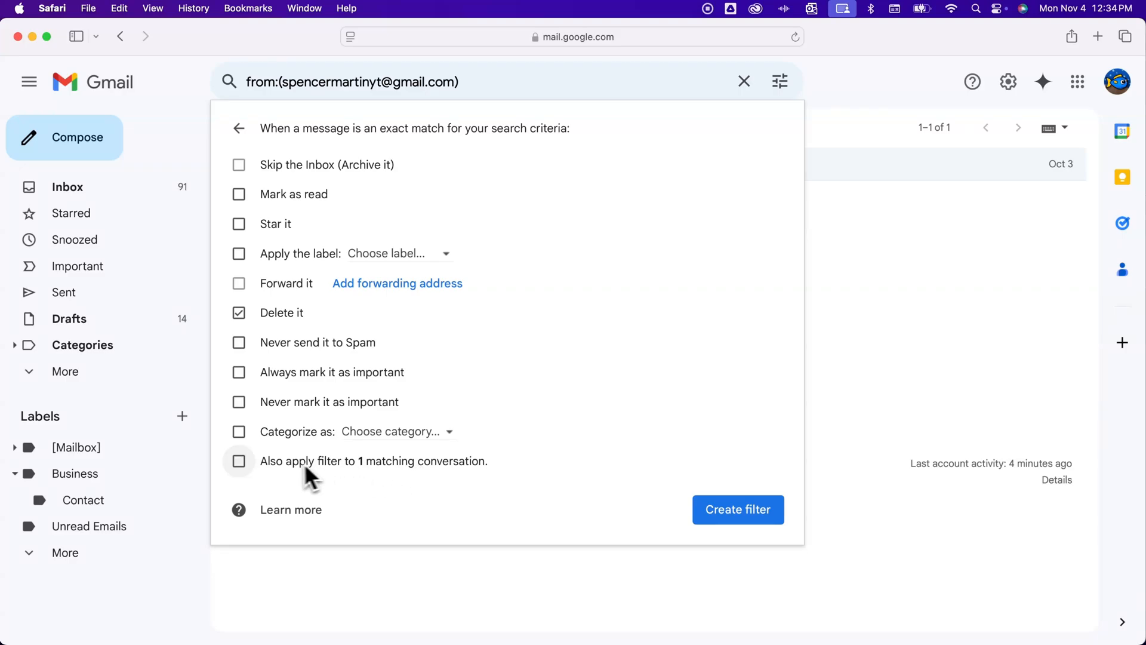
click(238, 460)
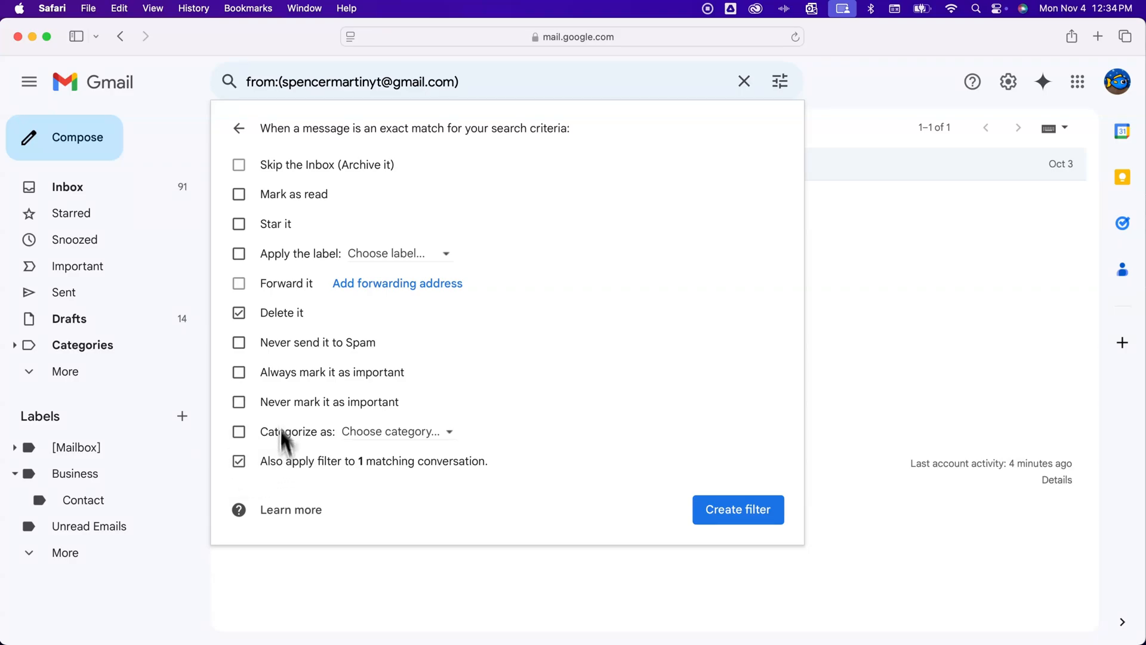
mouse_move(312, 327)
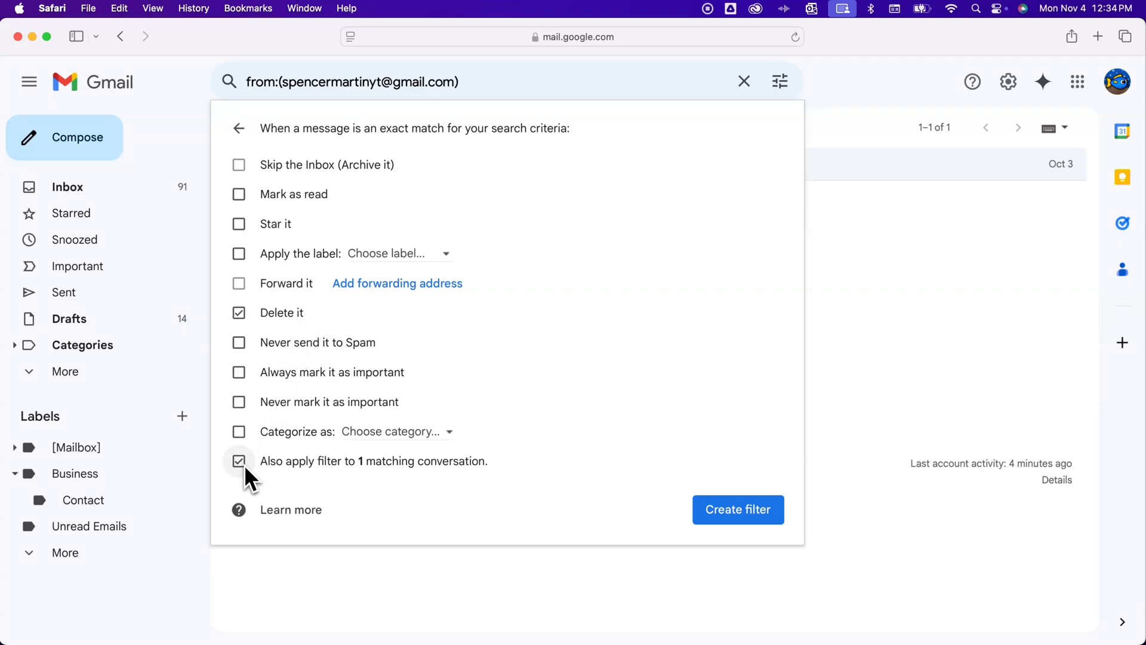
click(239, 460)
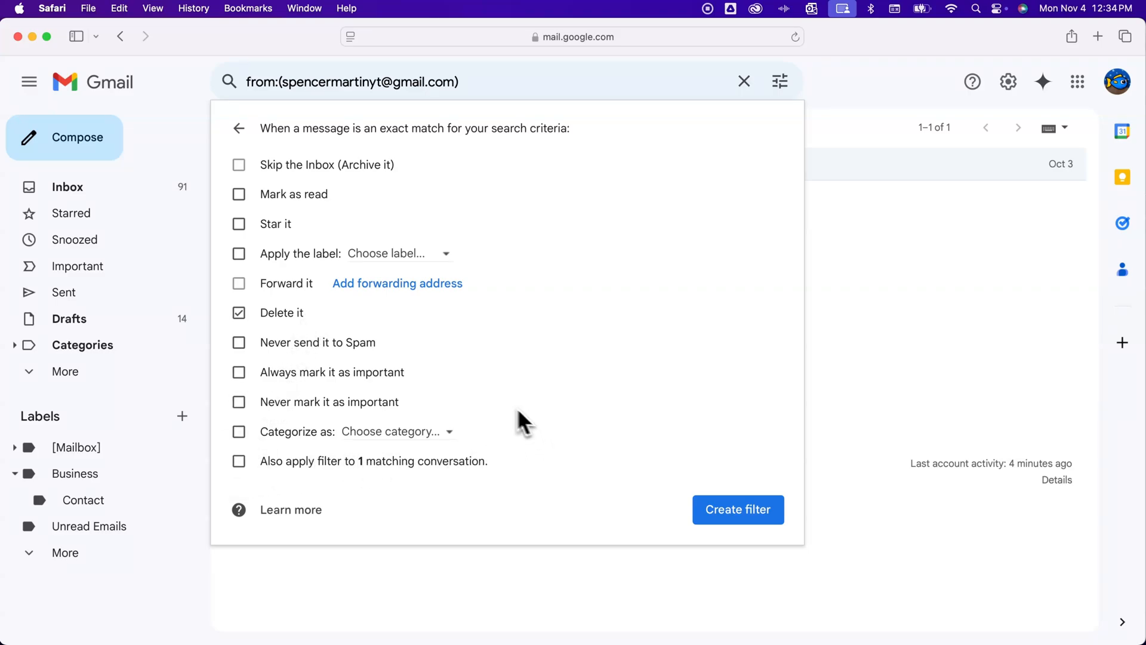
mouse_move(581, 453)
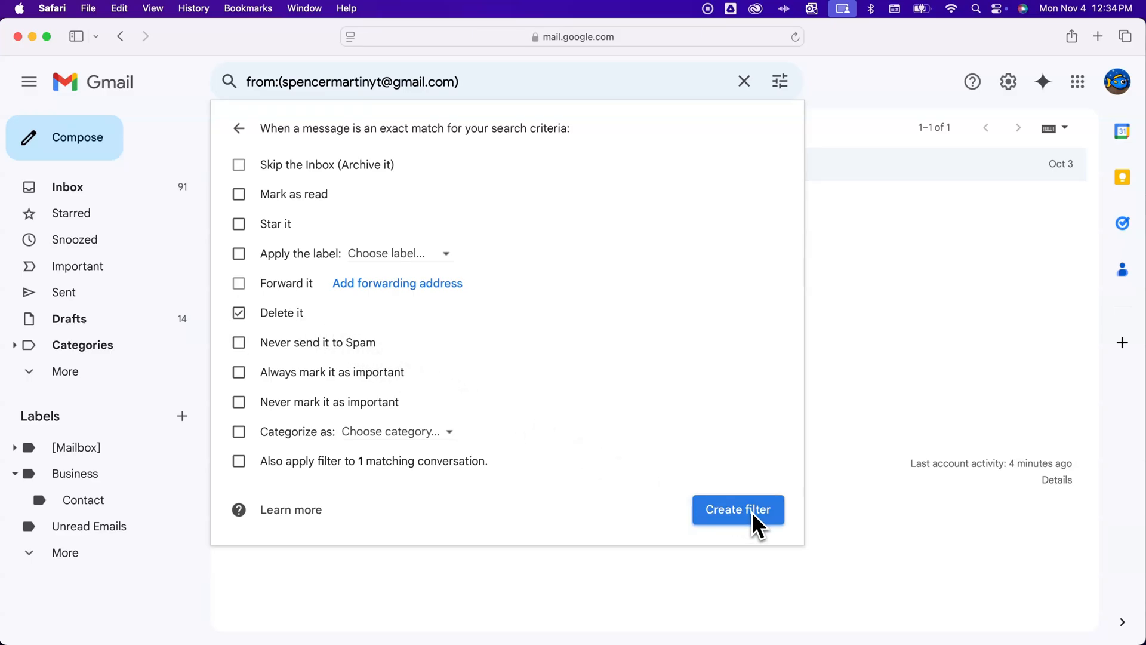
Step: Create the sender-delete filter, then go to Gmail's full settings page
click(738, 509)
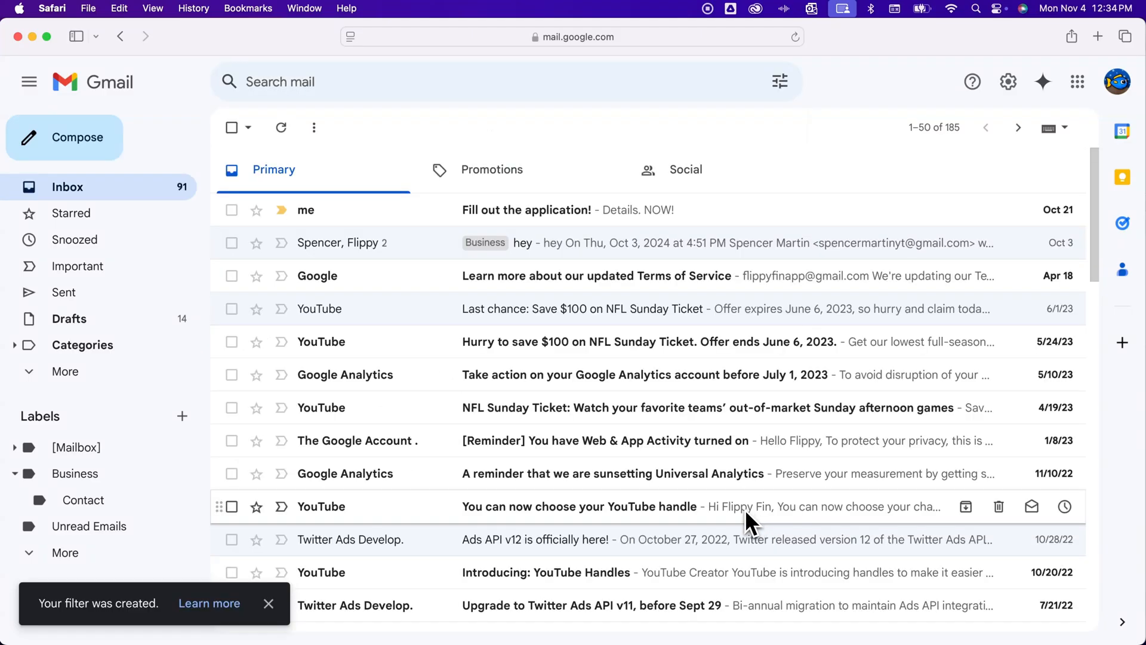
mouse_move(702, 508)
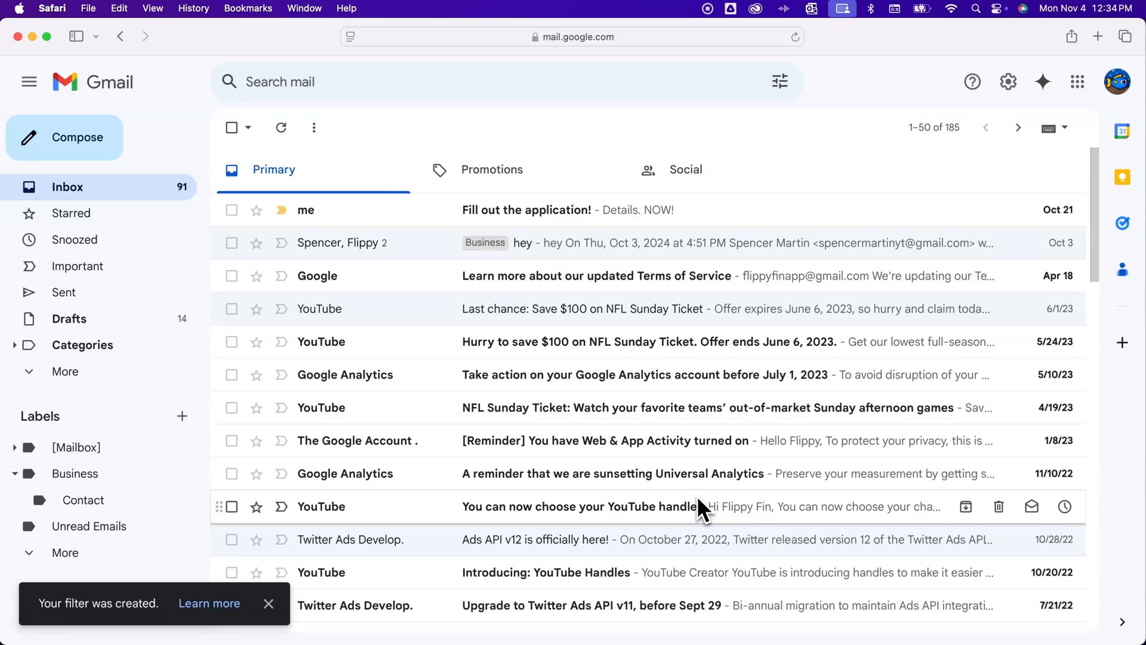
mouse_move(804, 512)
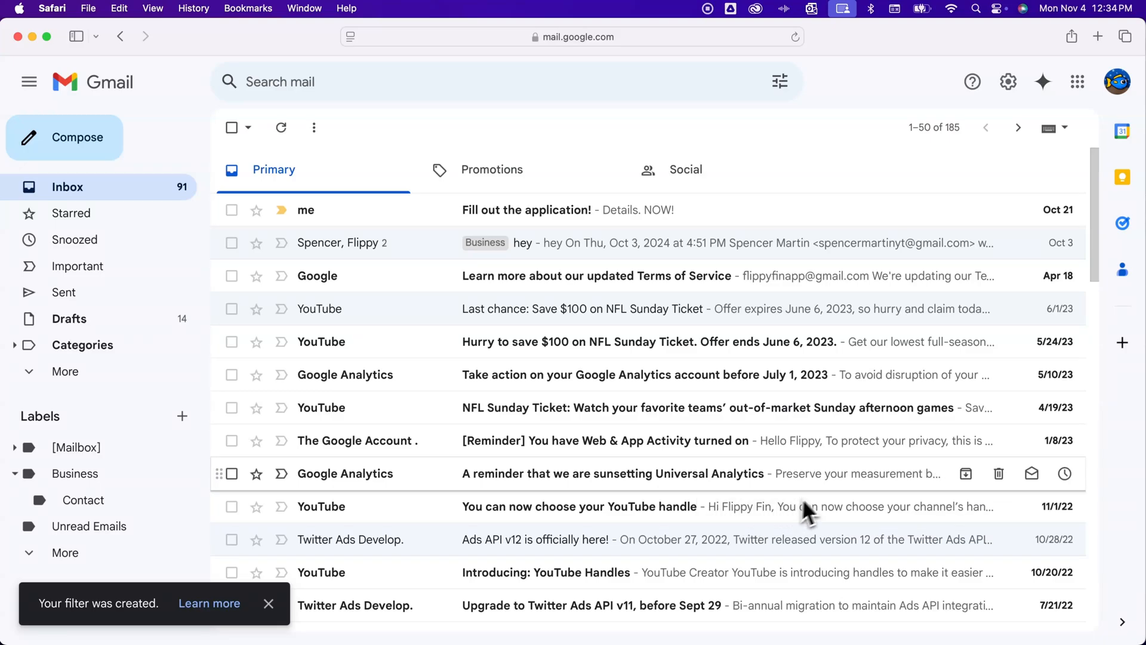
click(1009, 81)
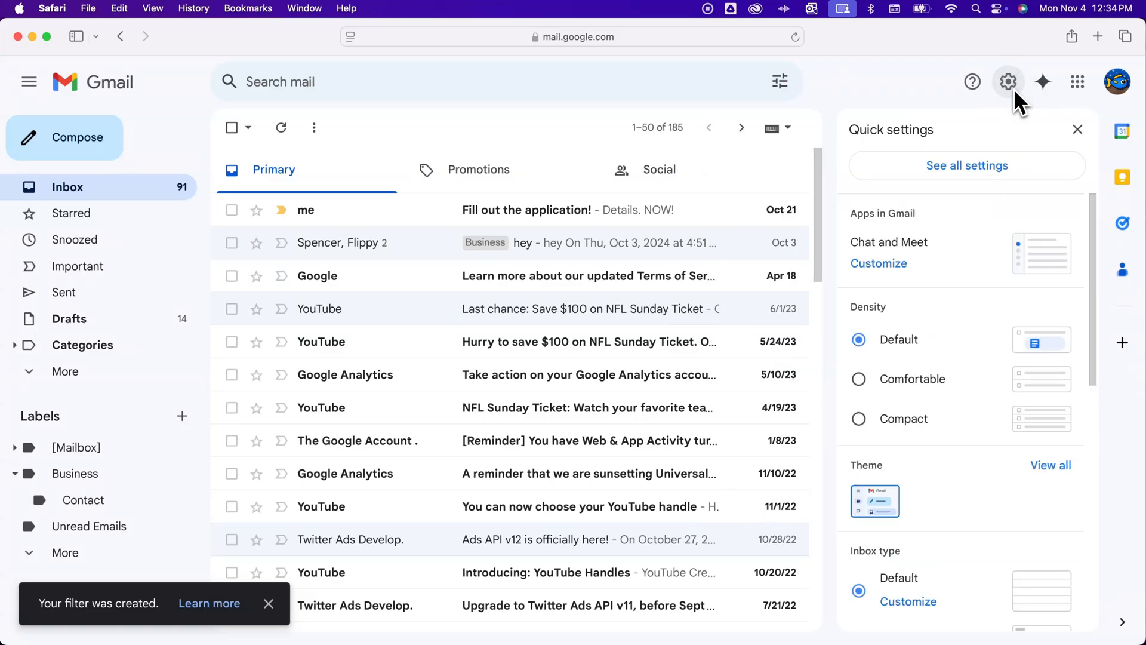
click(966, 166)
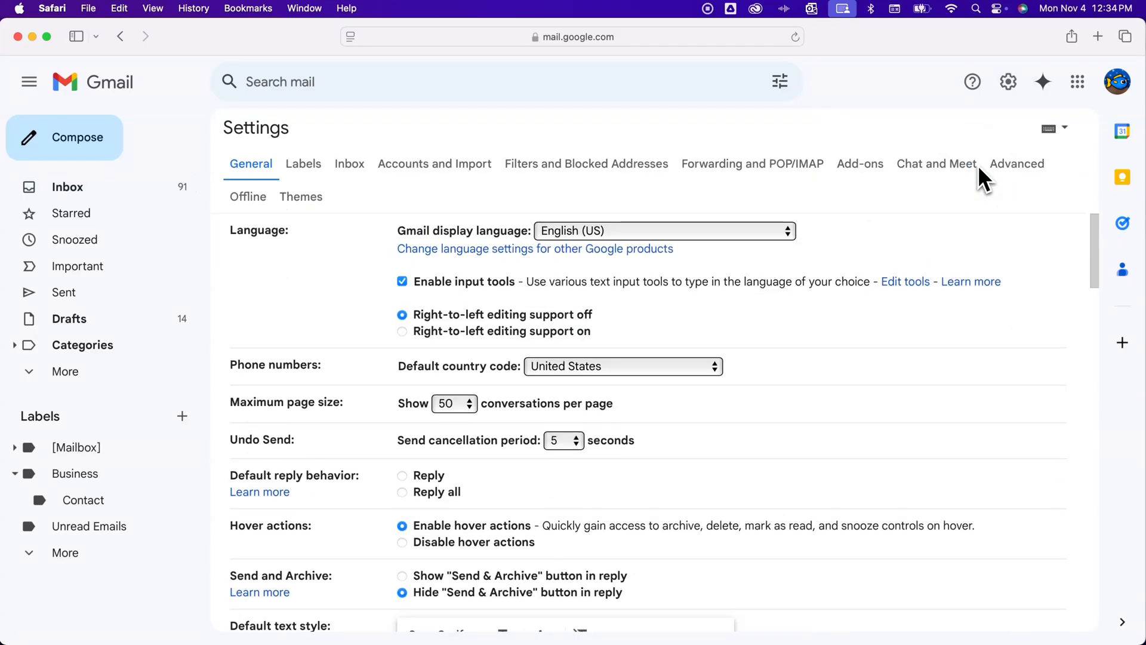
mouse_move(585, 183)
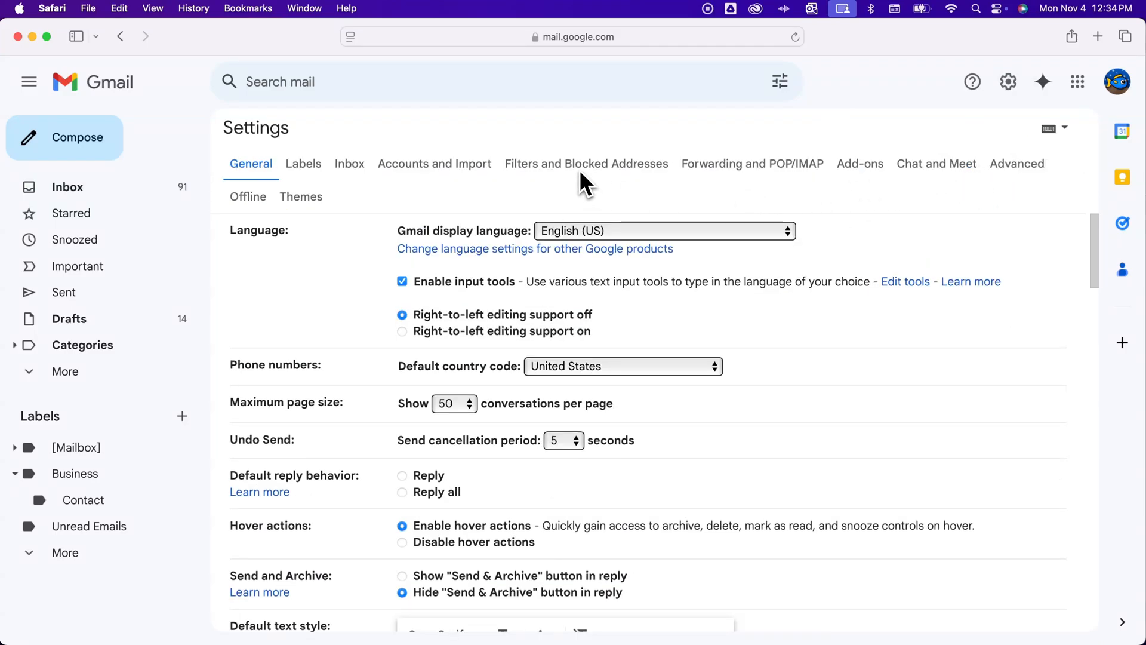
Step: Review the Filters and Blocked Addresses tab showing the Business label and sender-delete filters
click(586, 163)
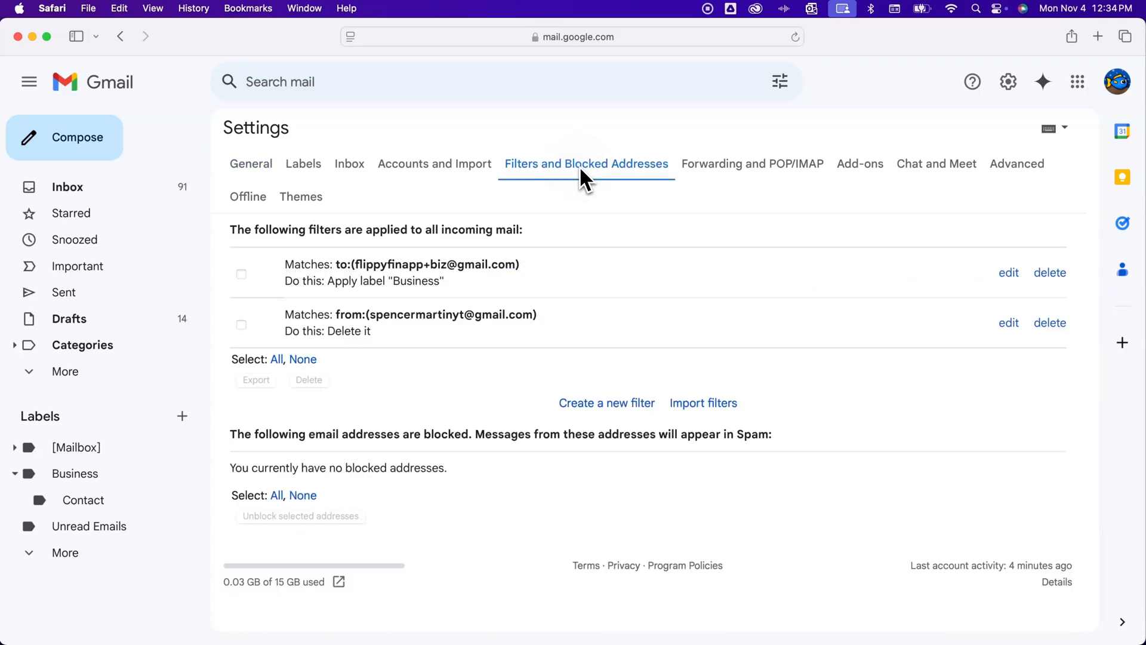
mouse_move(575, 189)
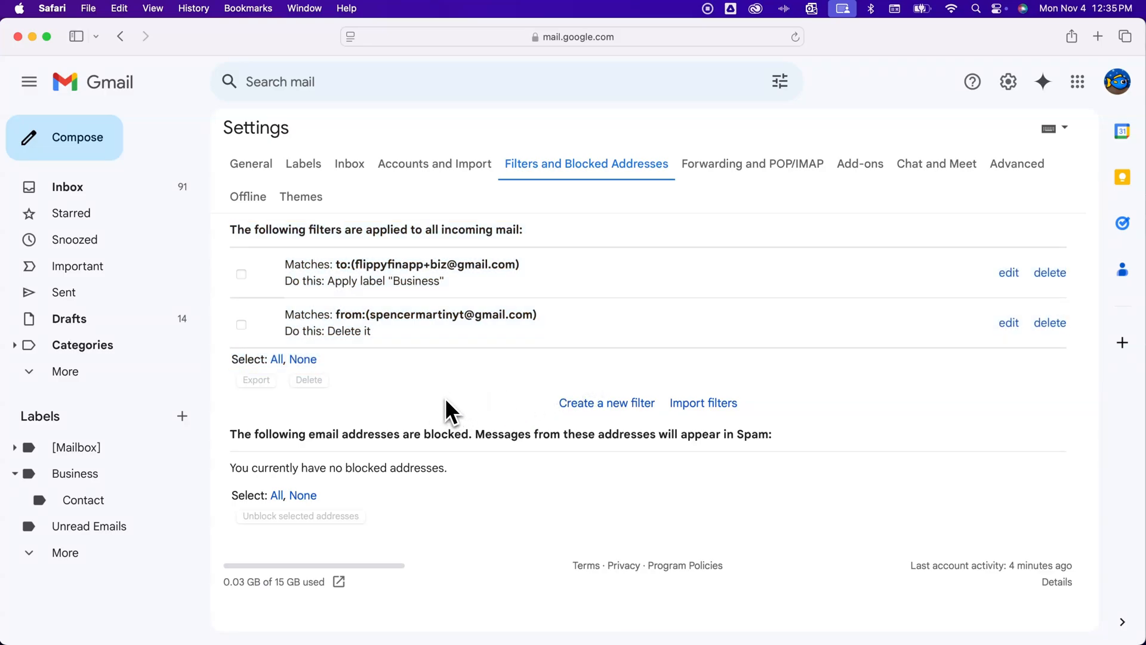
mouse_move(406, 384)
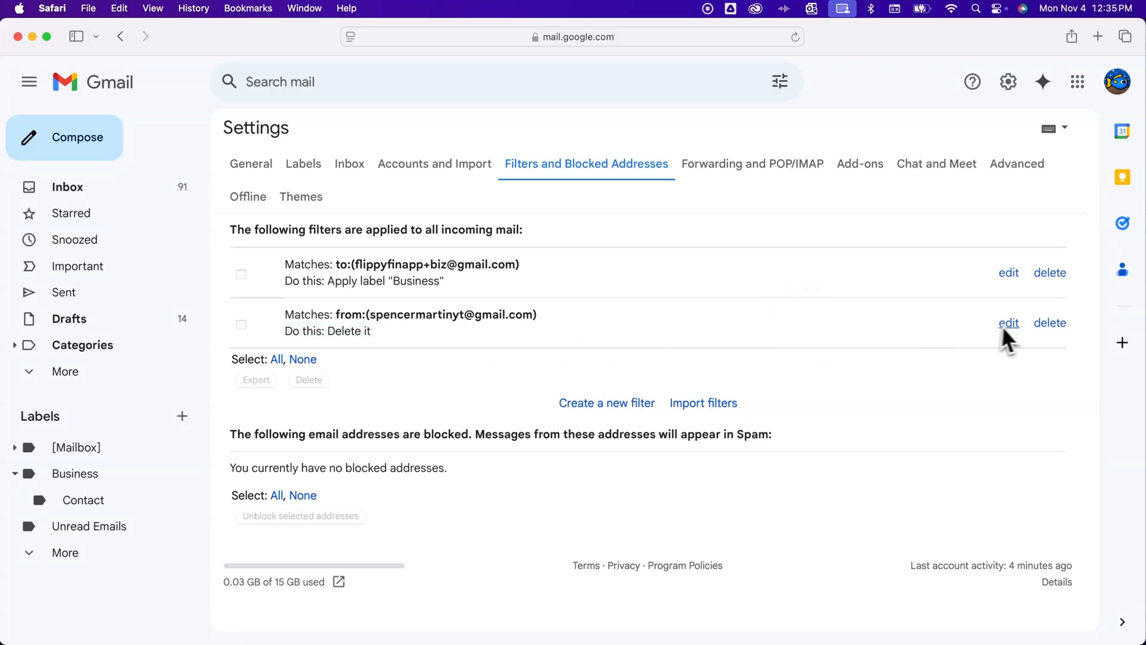
mouse_move(1013, 336)
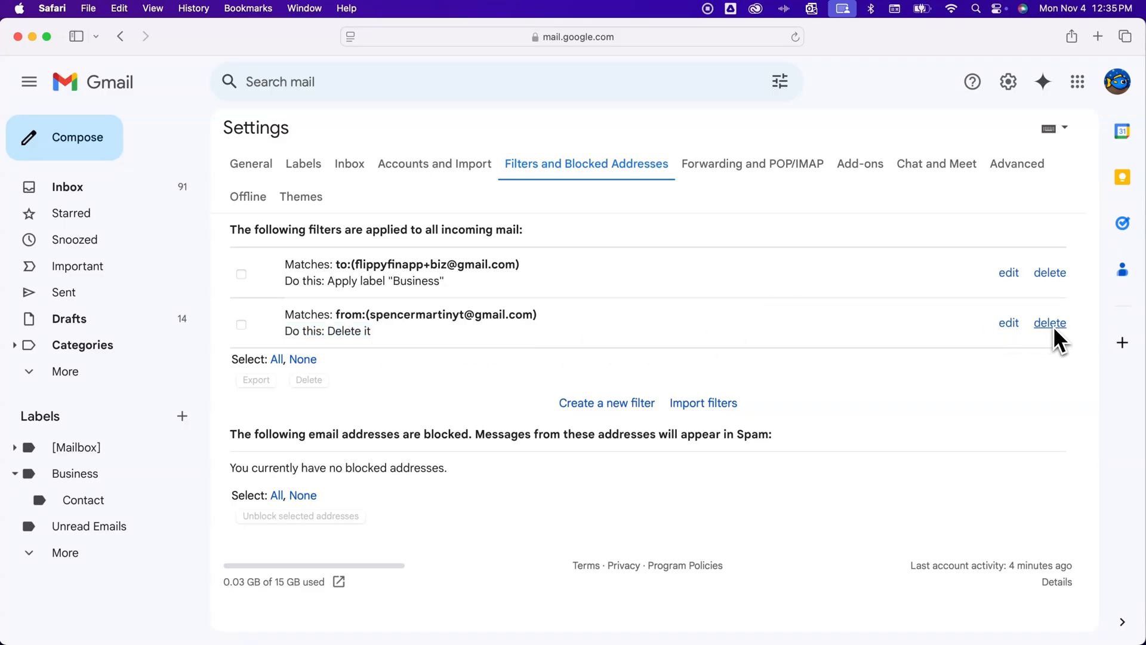
mouse_move(980, 332)
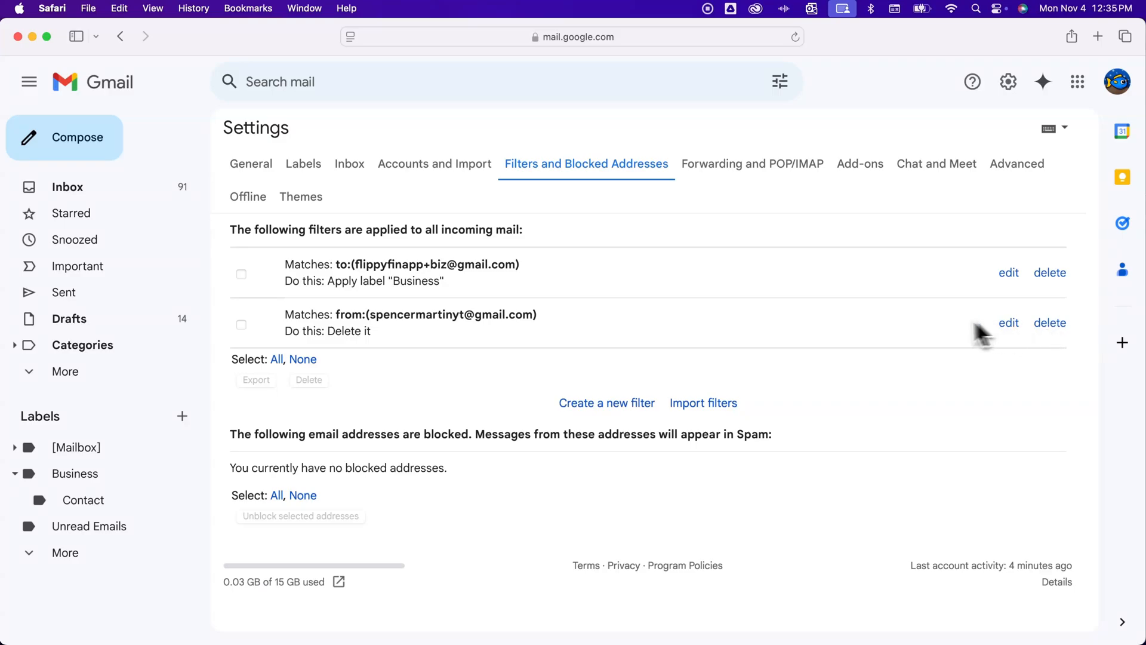
mouse_move(599, 316)
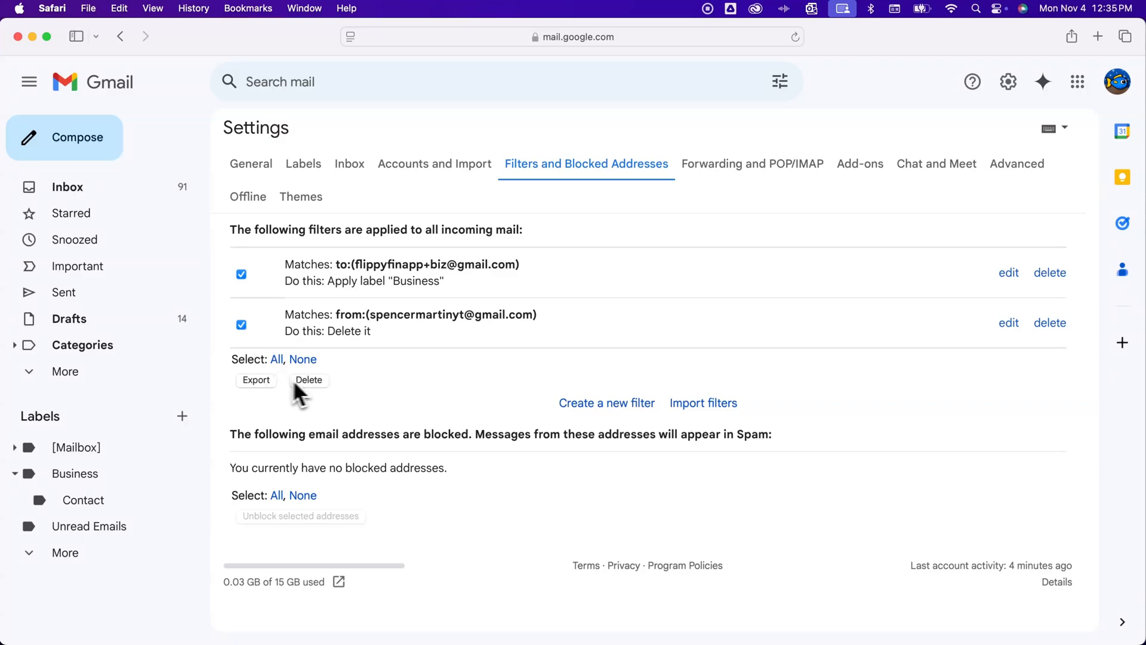
mouse_move(326, 395)
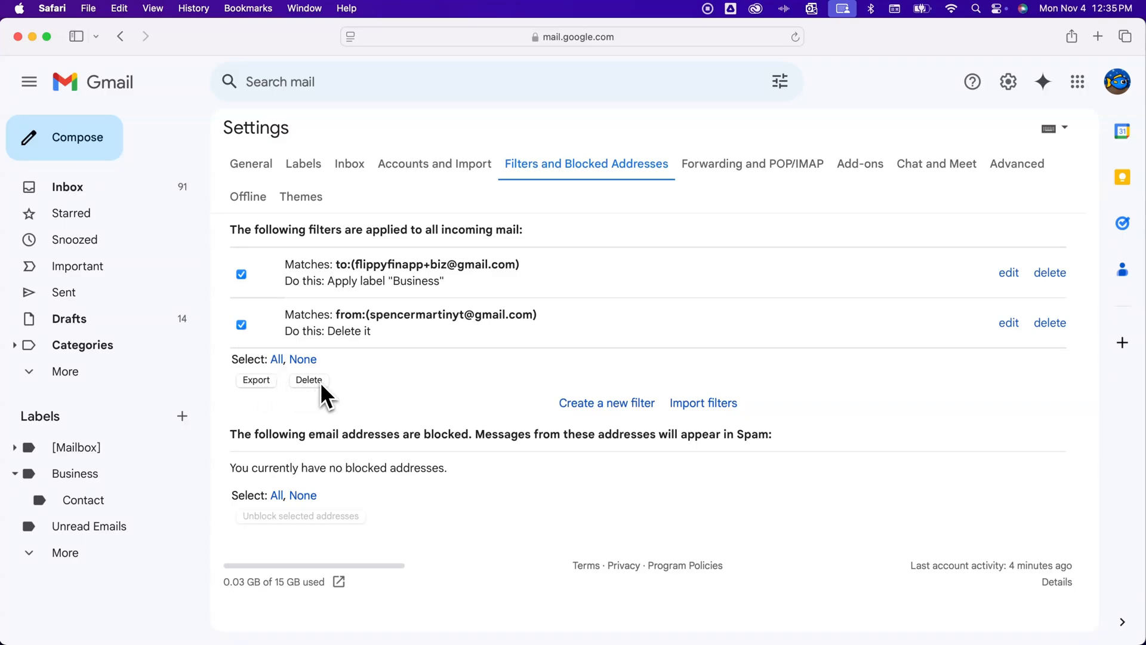
click(241, 324)
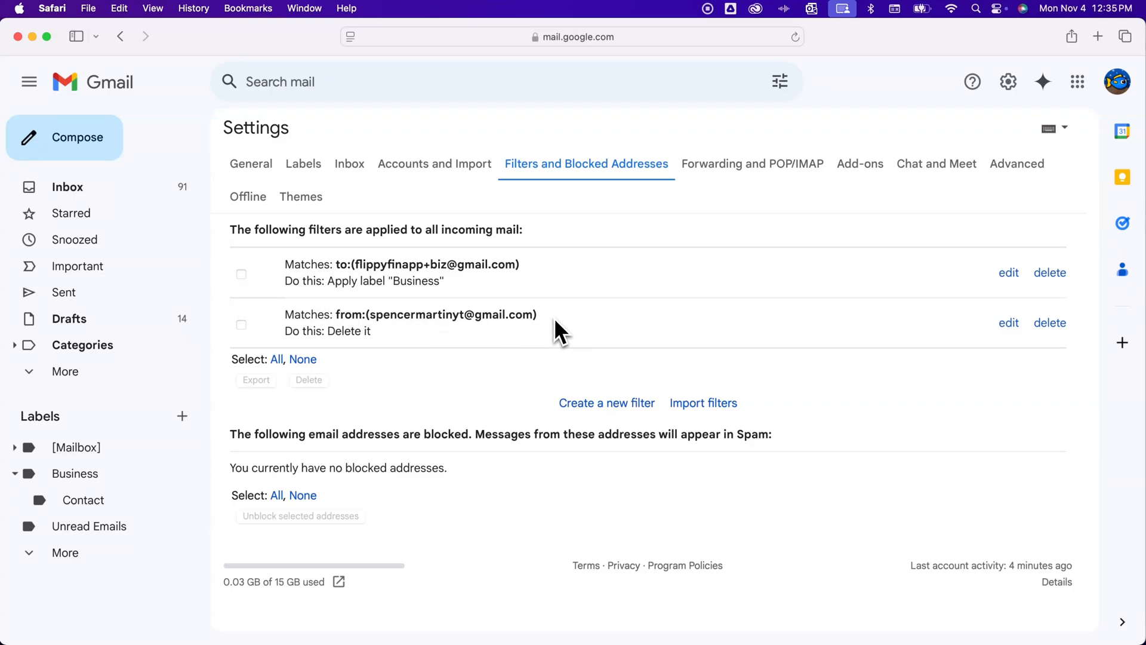
mouse_move(475, 285)
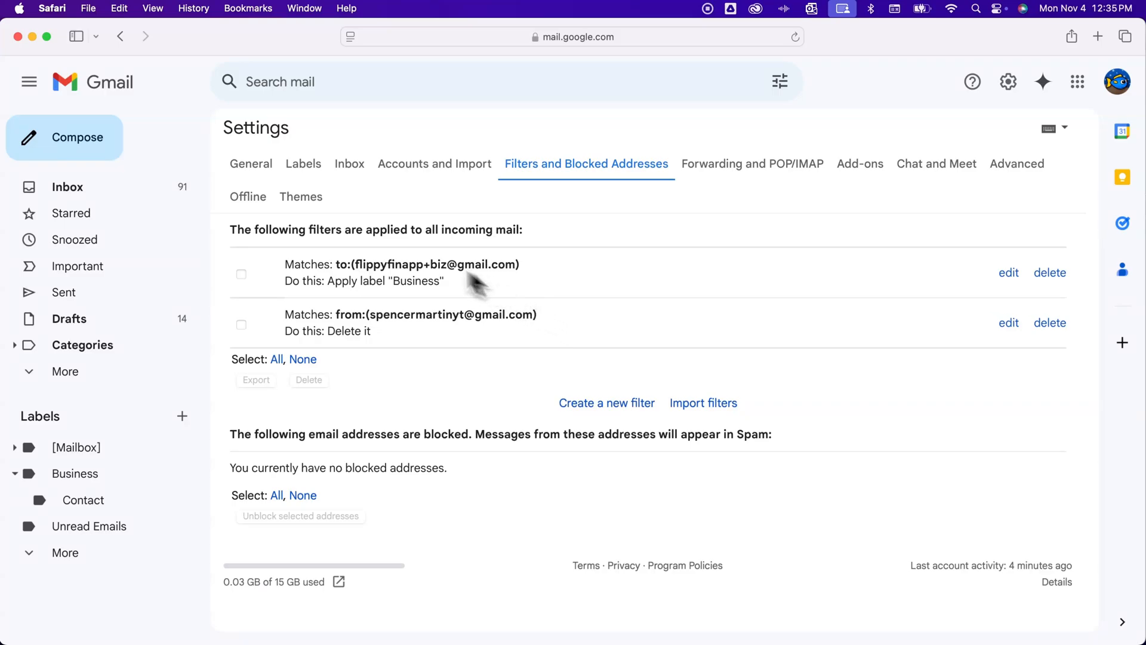
mouse_move(569, 248)
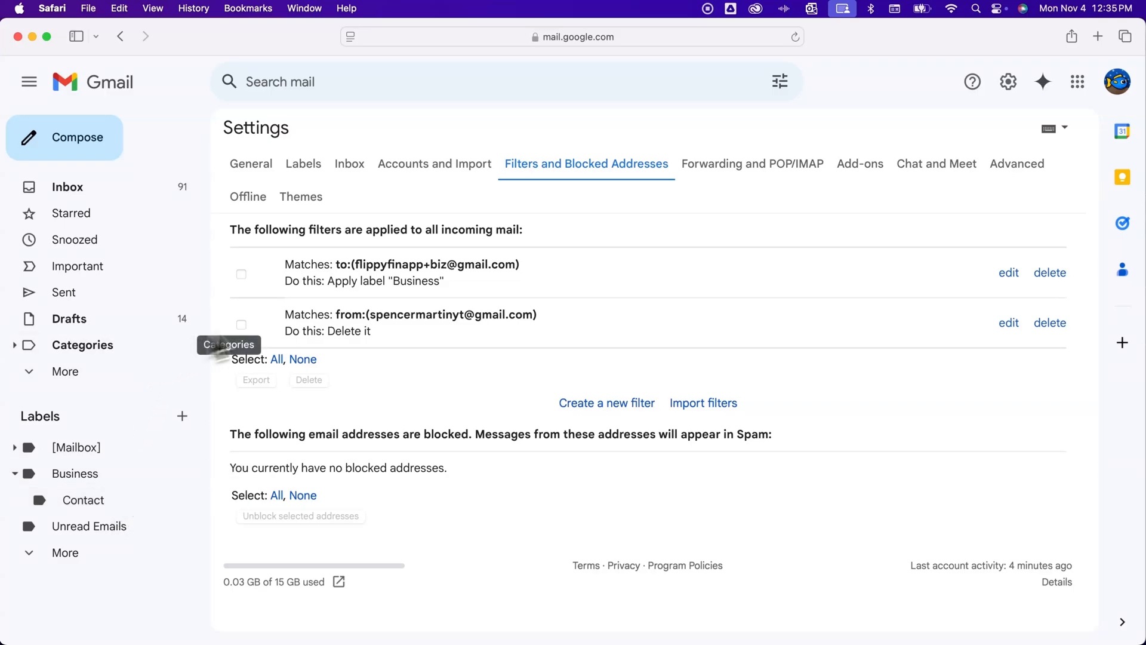
mouse_move(611, 251)
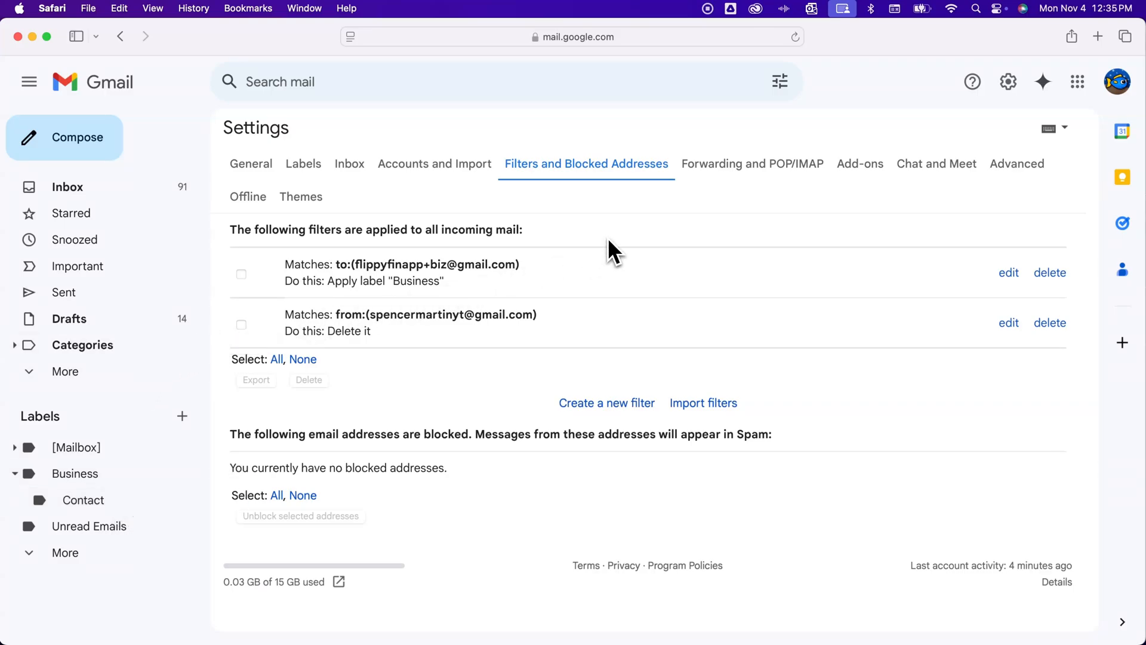